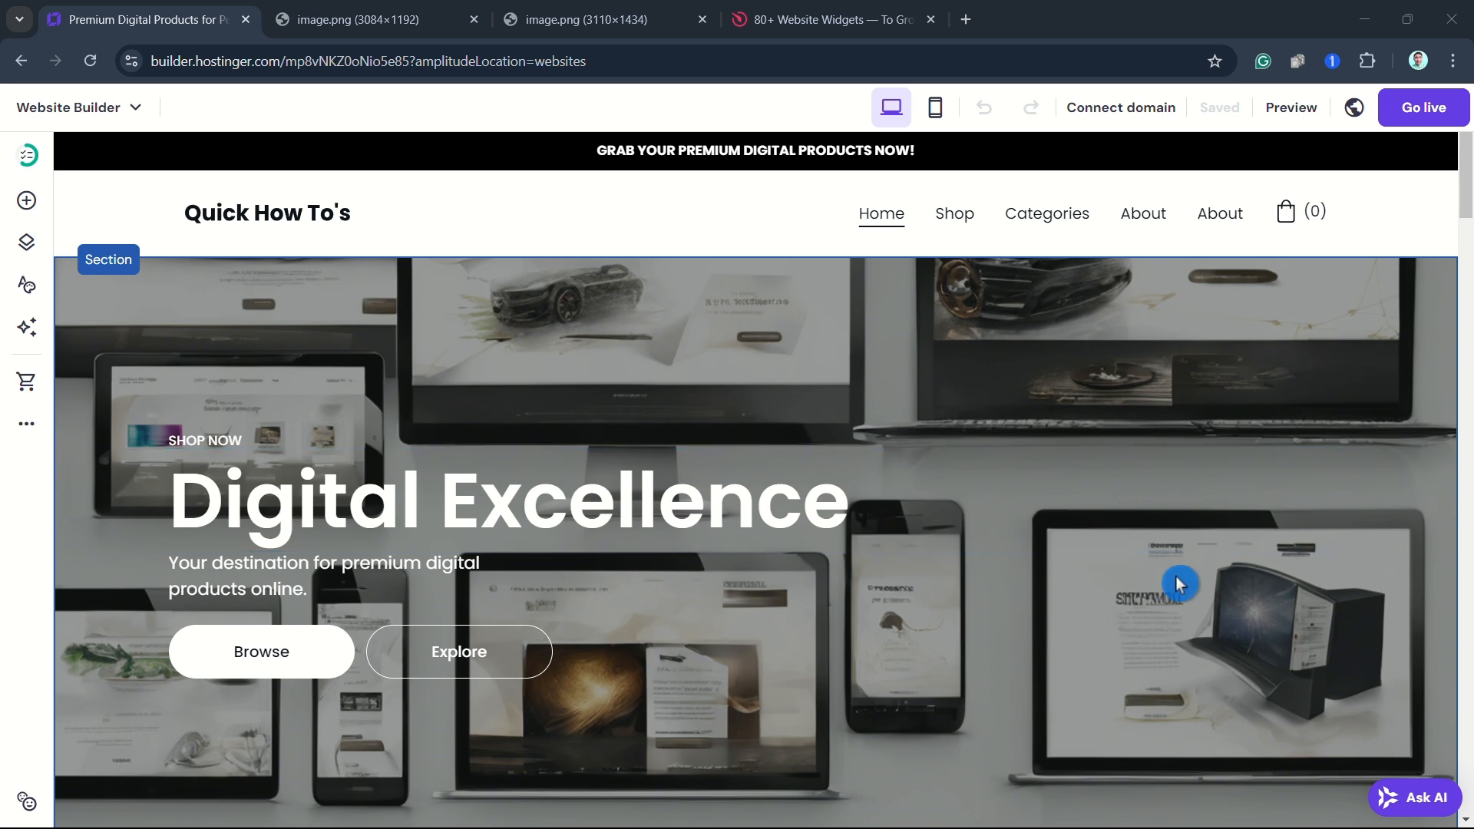
pyautogui.moveTo(1042, 562)
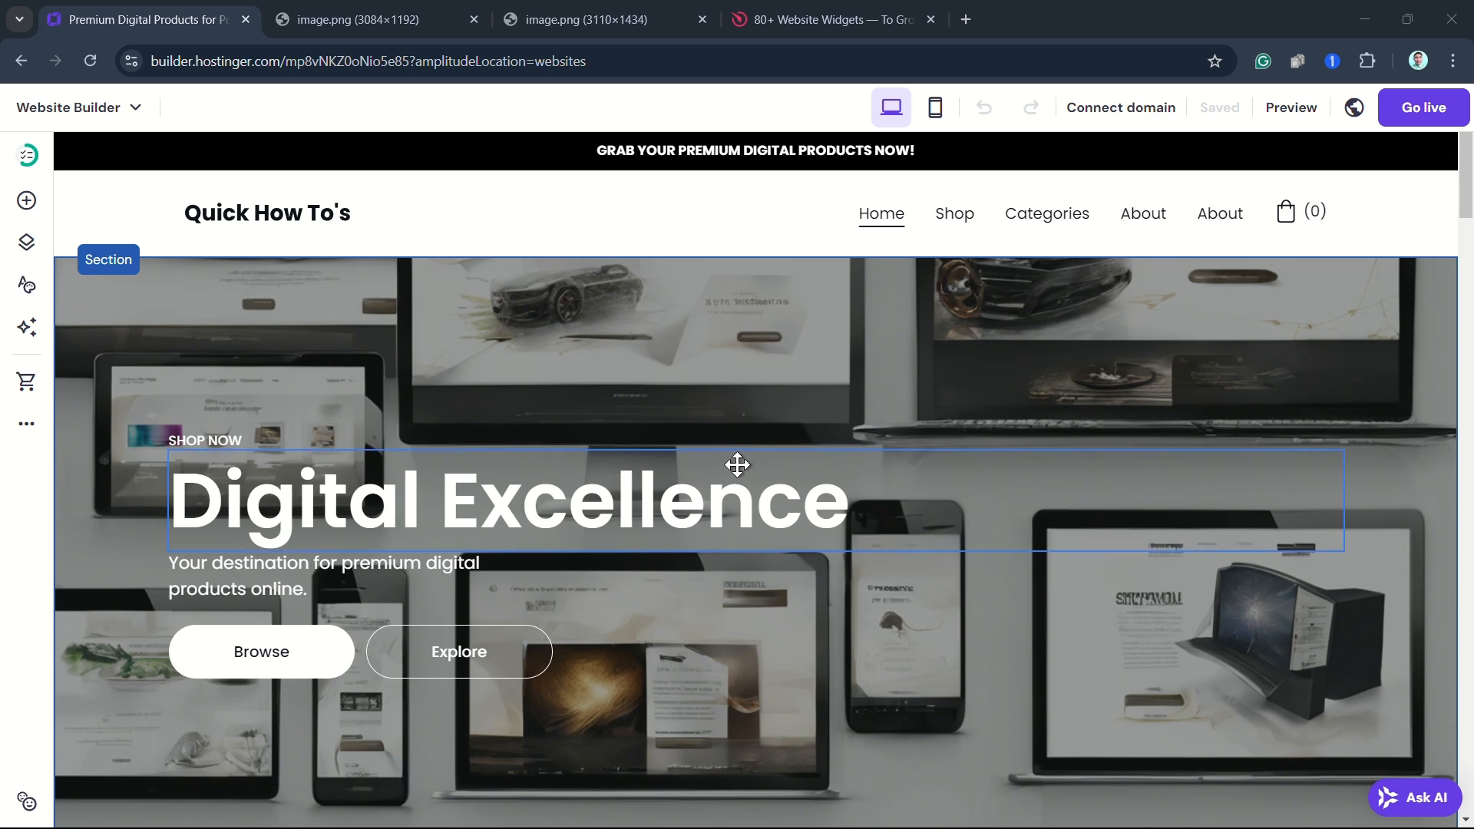
pyautogui.moveTo(24, 242)
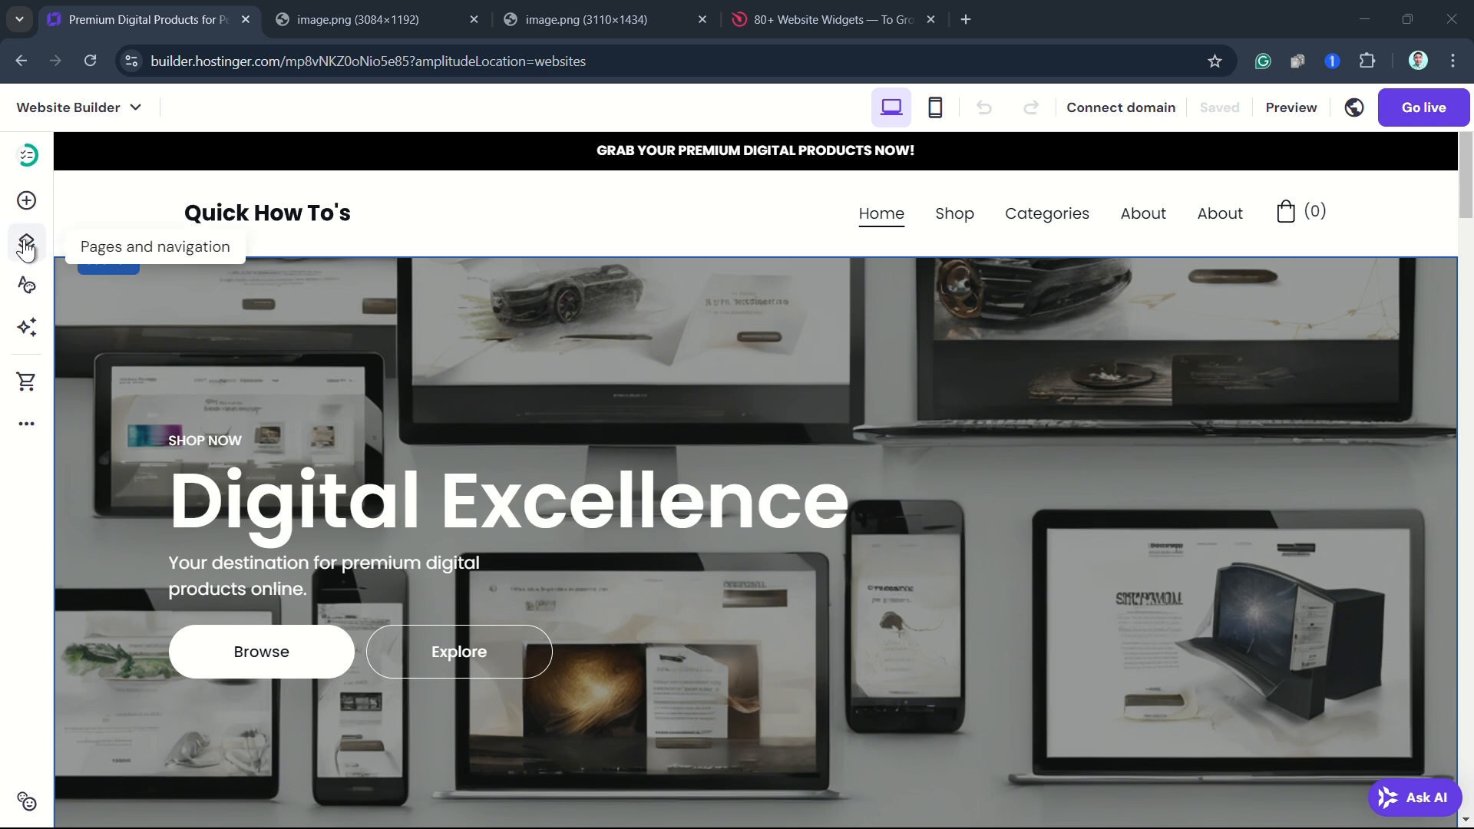
# Add a new empty page from Pages and navigation, with no template
pyautogui.click(26, 242)
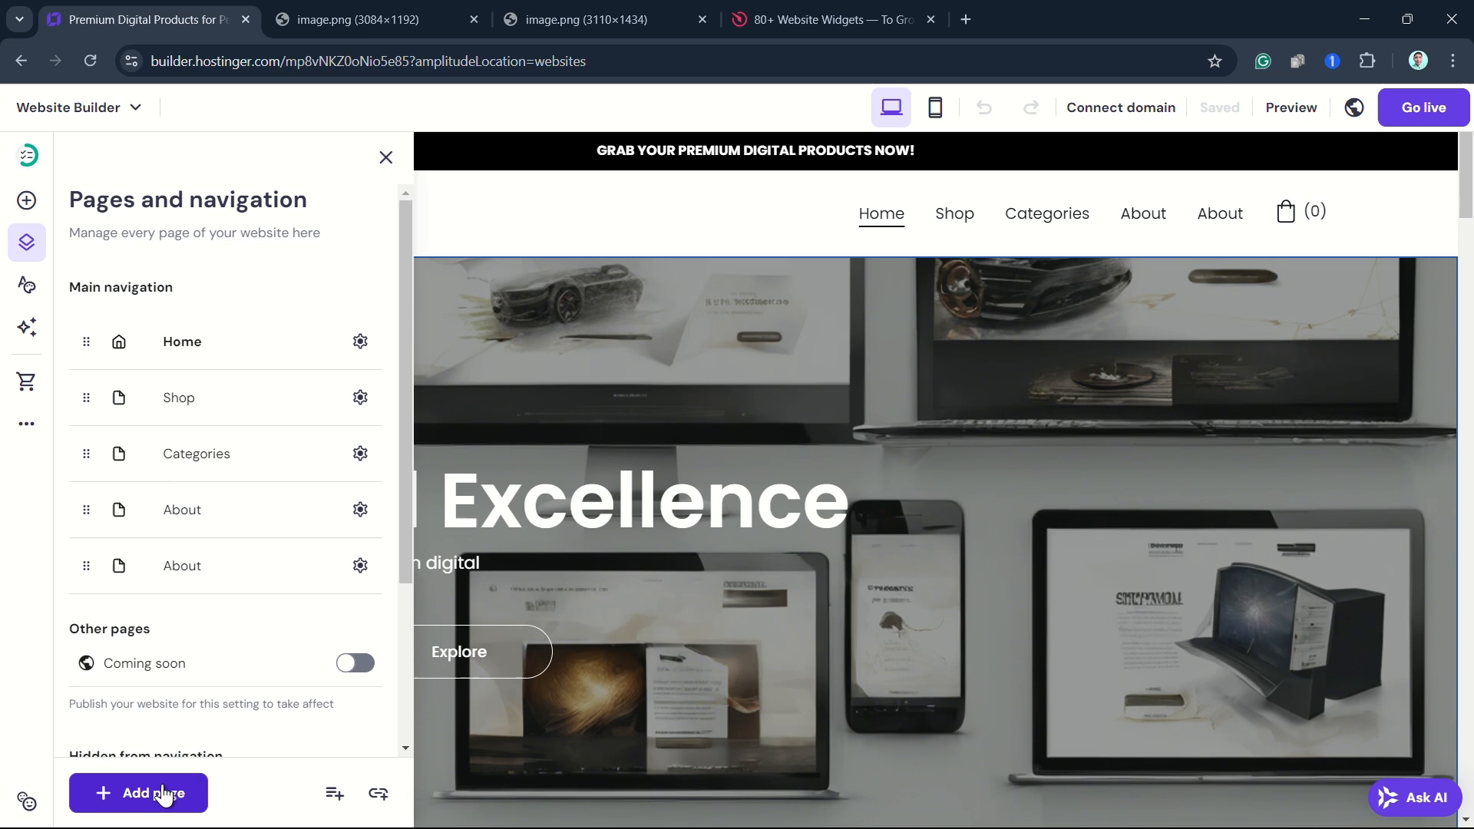
pyautogui.click(139, 792)
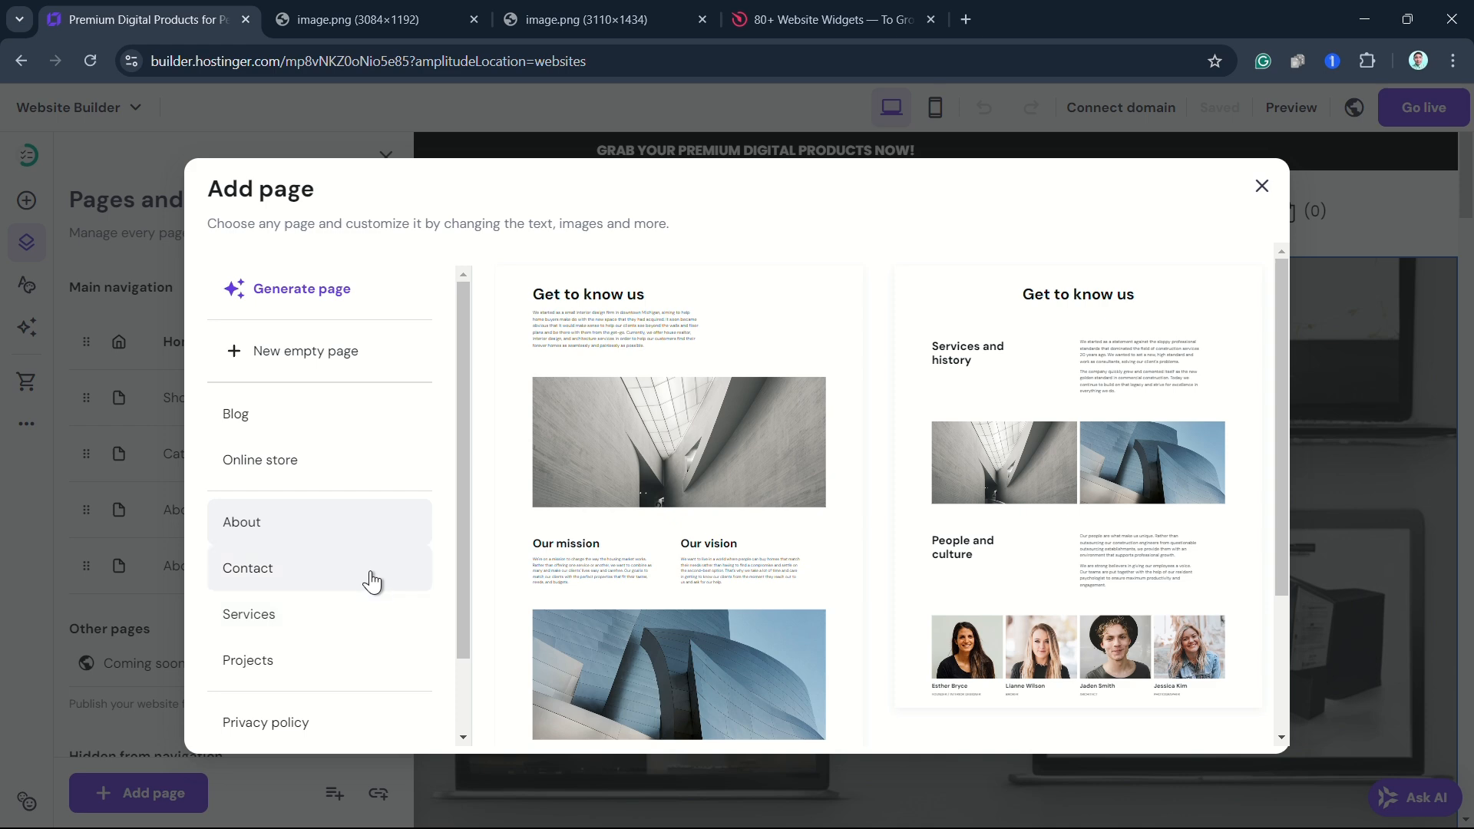
pyautogui.scroll(-3)
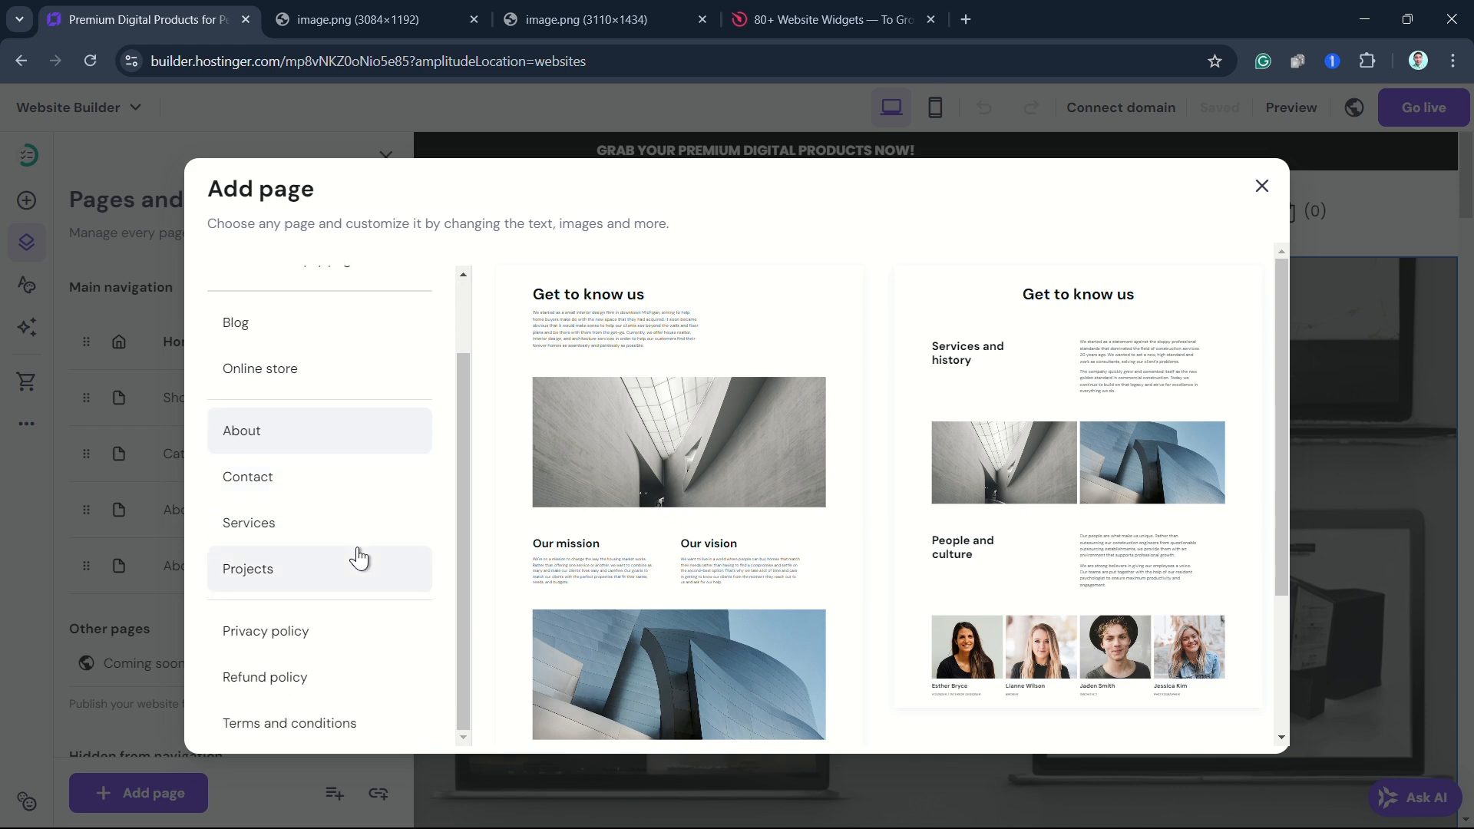
pyautogui.moveTo(363, 562)
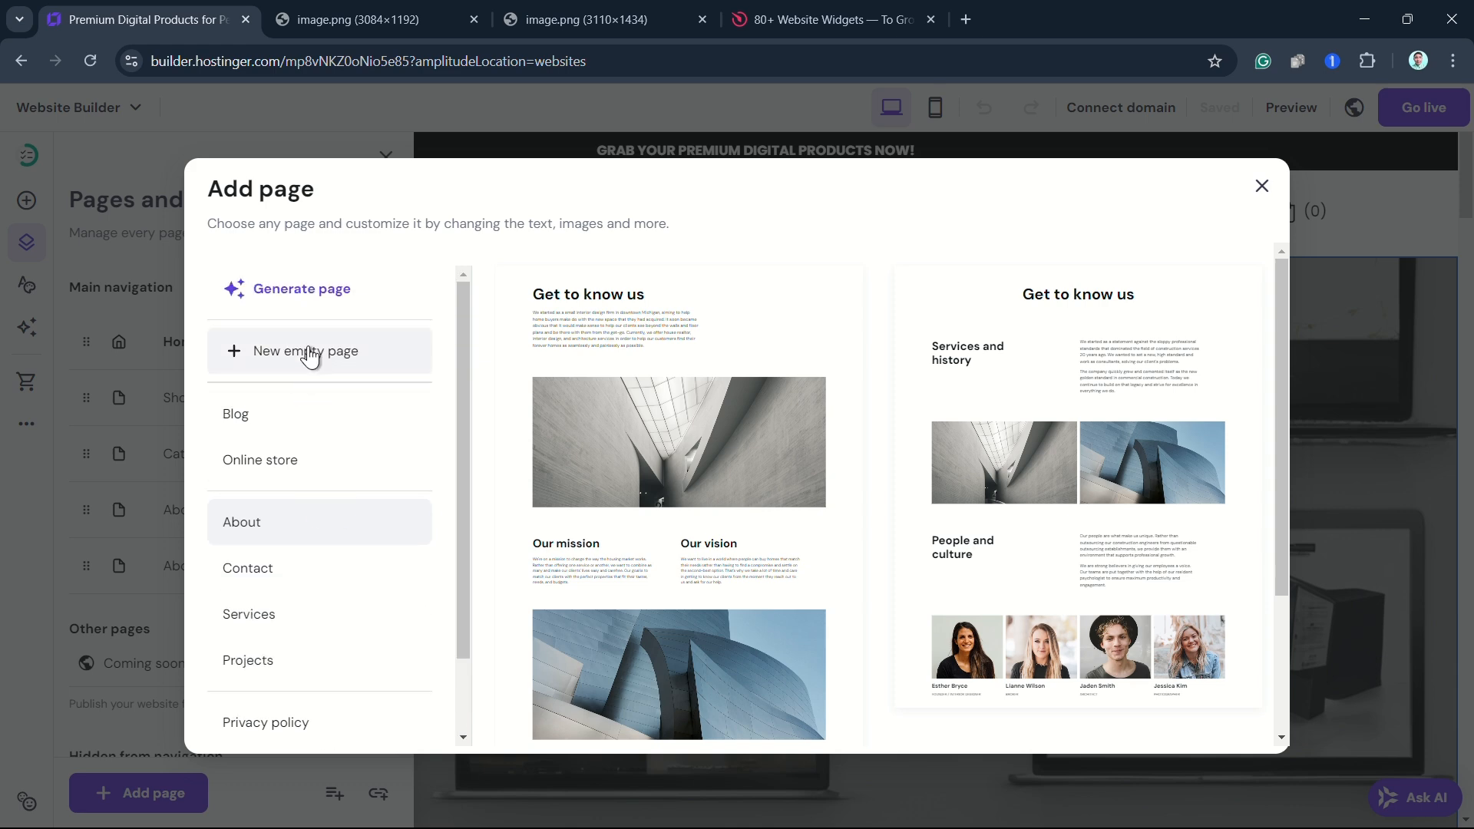
pyautogui.click(304, 350)
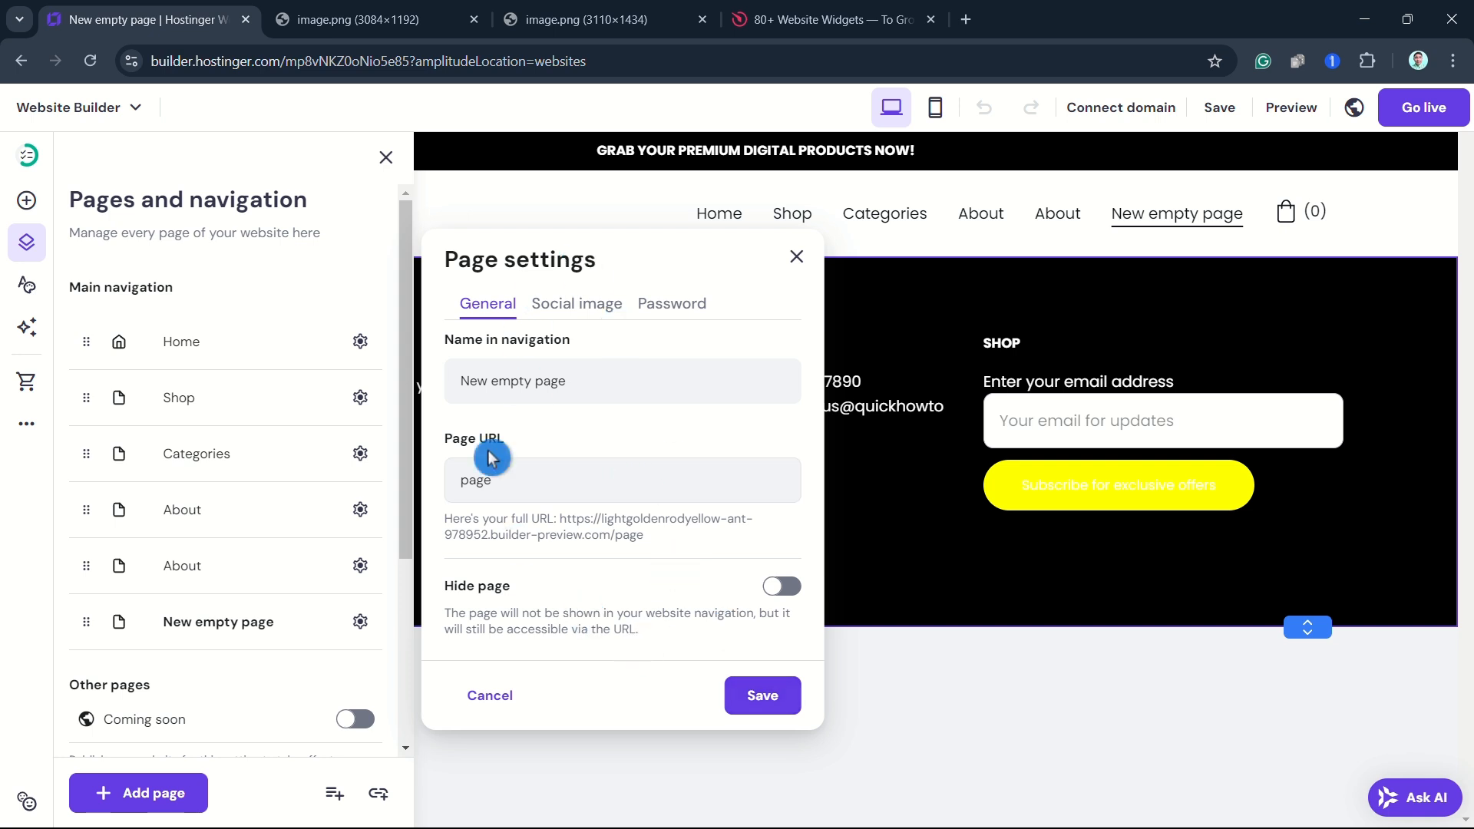
# Set the page's Name in navigation to 'FAQ'
pyautogui.doubleClick(476, 479)
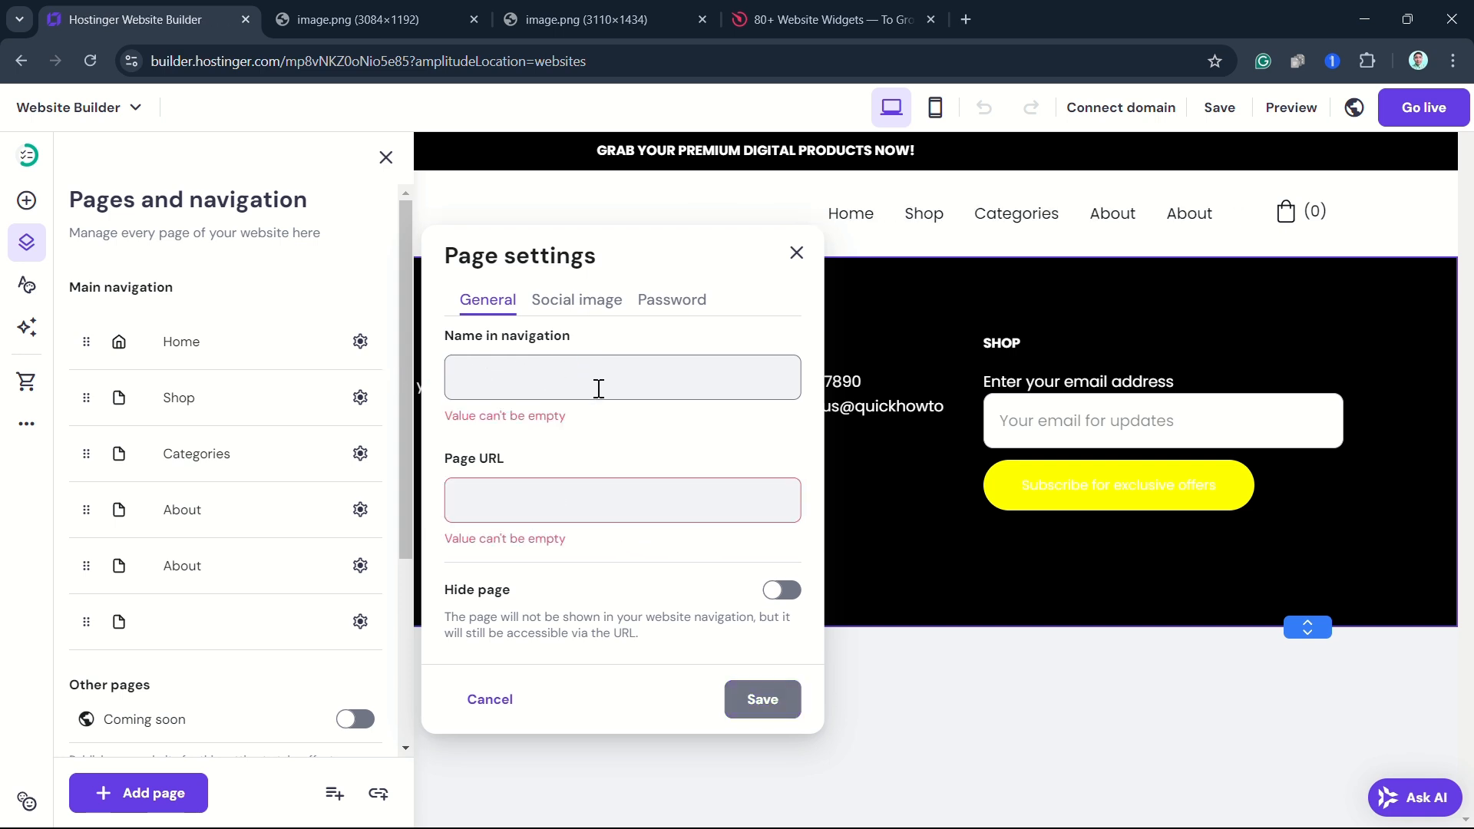
pyautogui.write('FAQ')
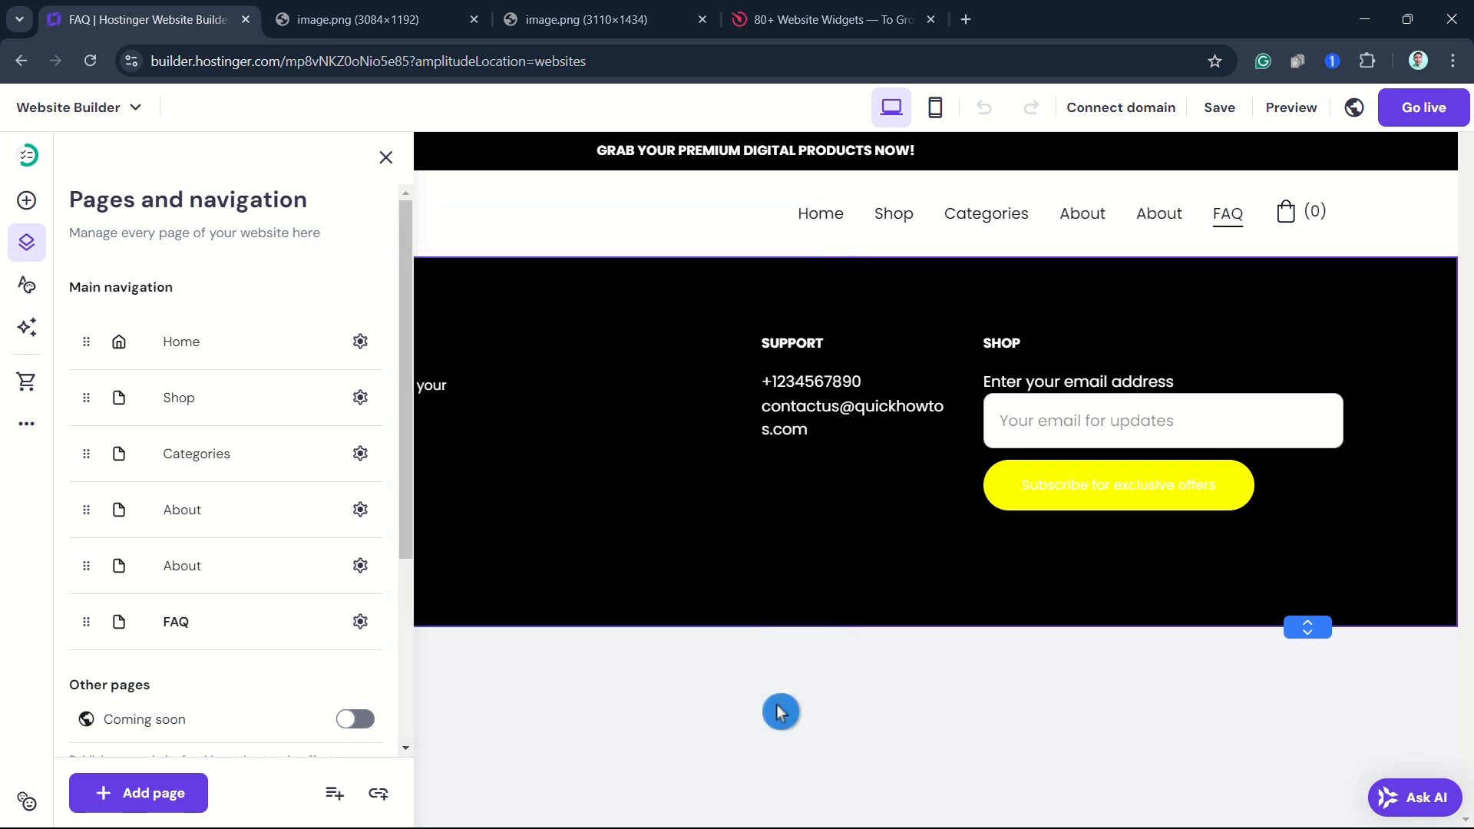
pyautogui.moveTo(774, 709)
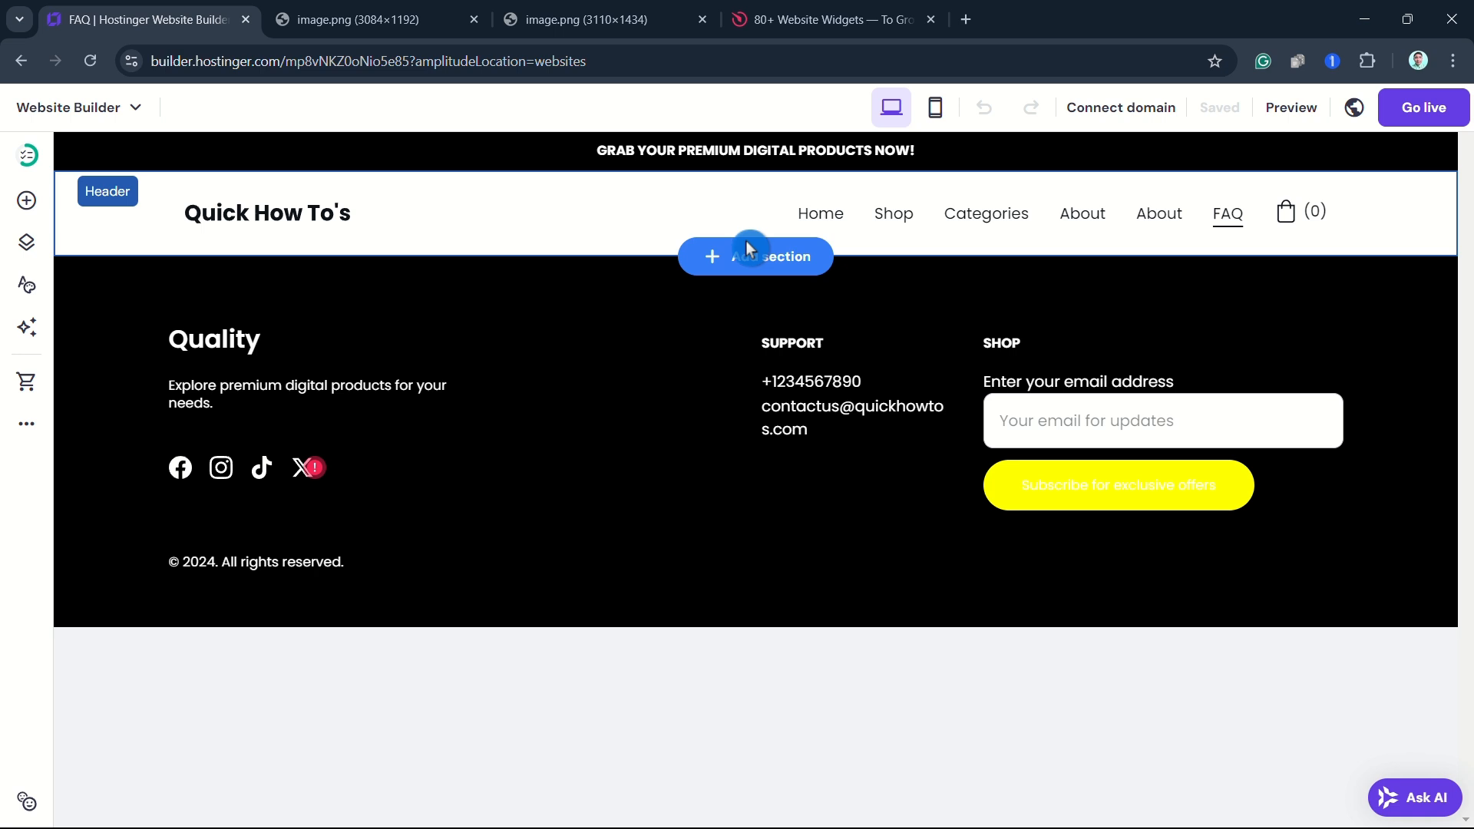
# Add a two-column Frequently asked questions section layout from the FAQ category
pyautogui.click(755, 256)
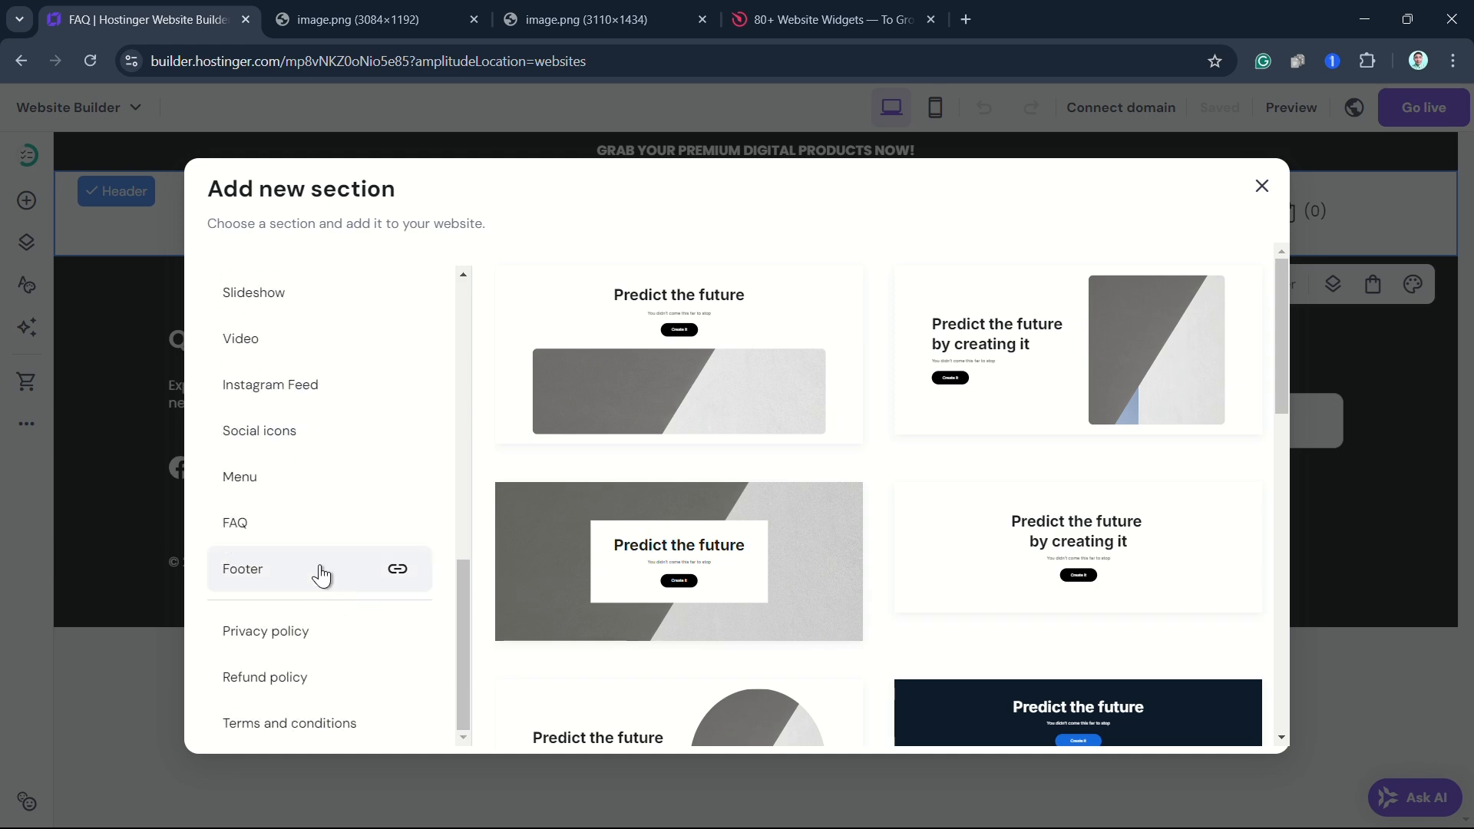
pyautogui.click(237, 522)
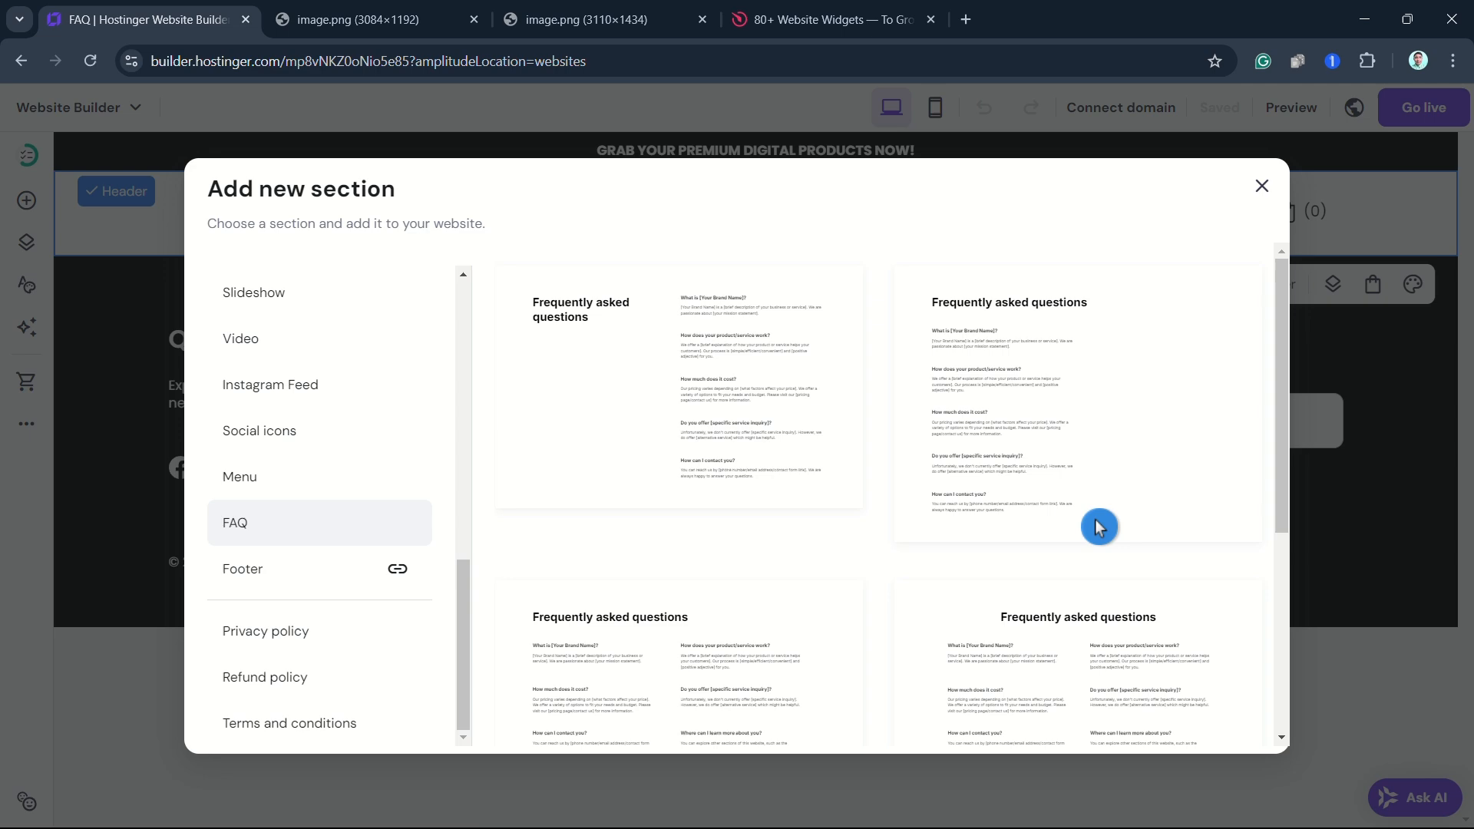
pyautogui.scroll(-3)
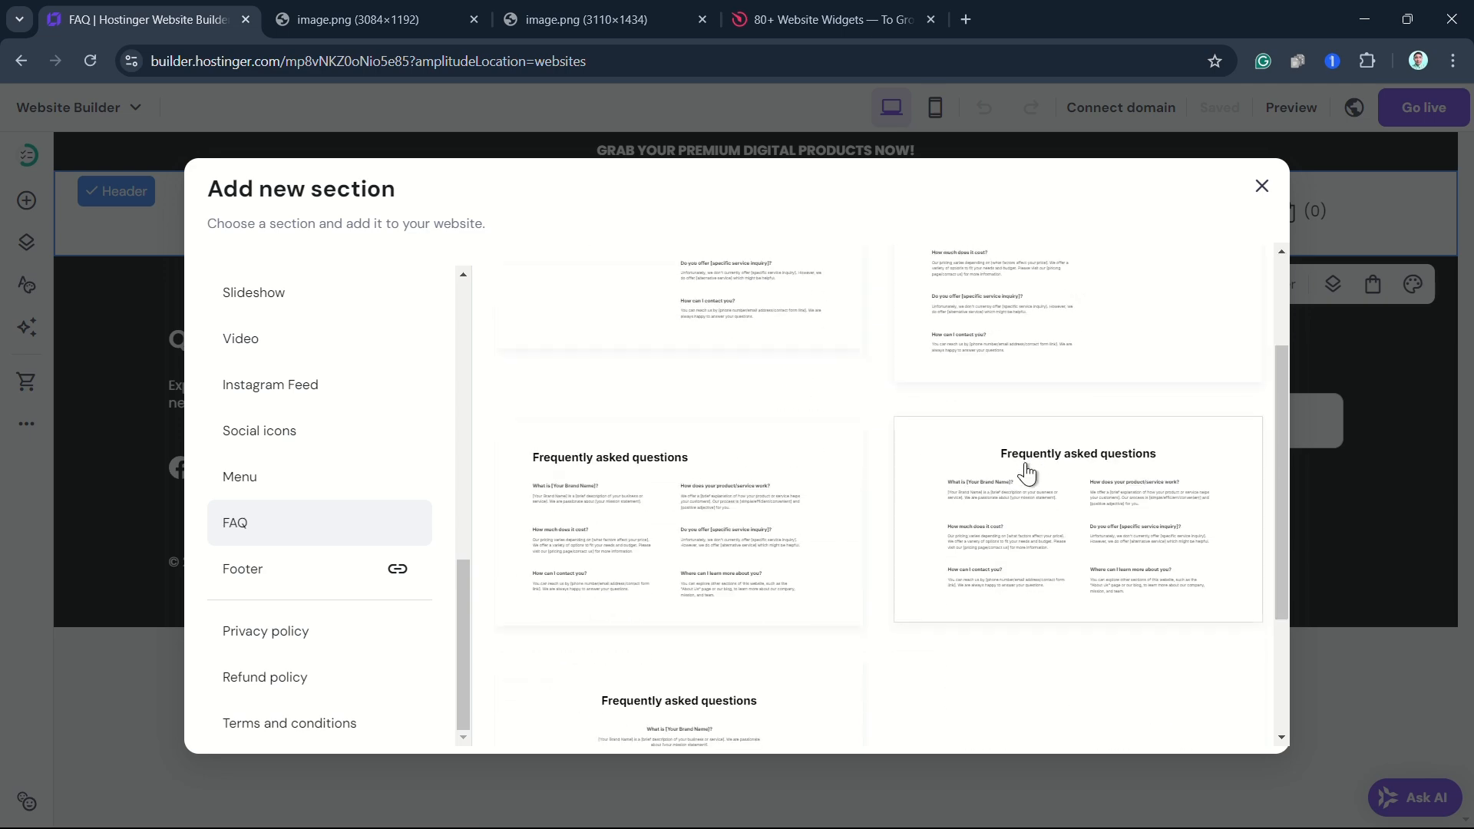
pyautogui.scroll(-3)
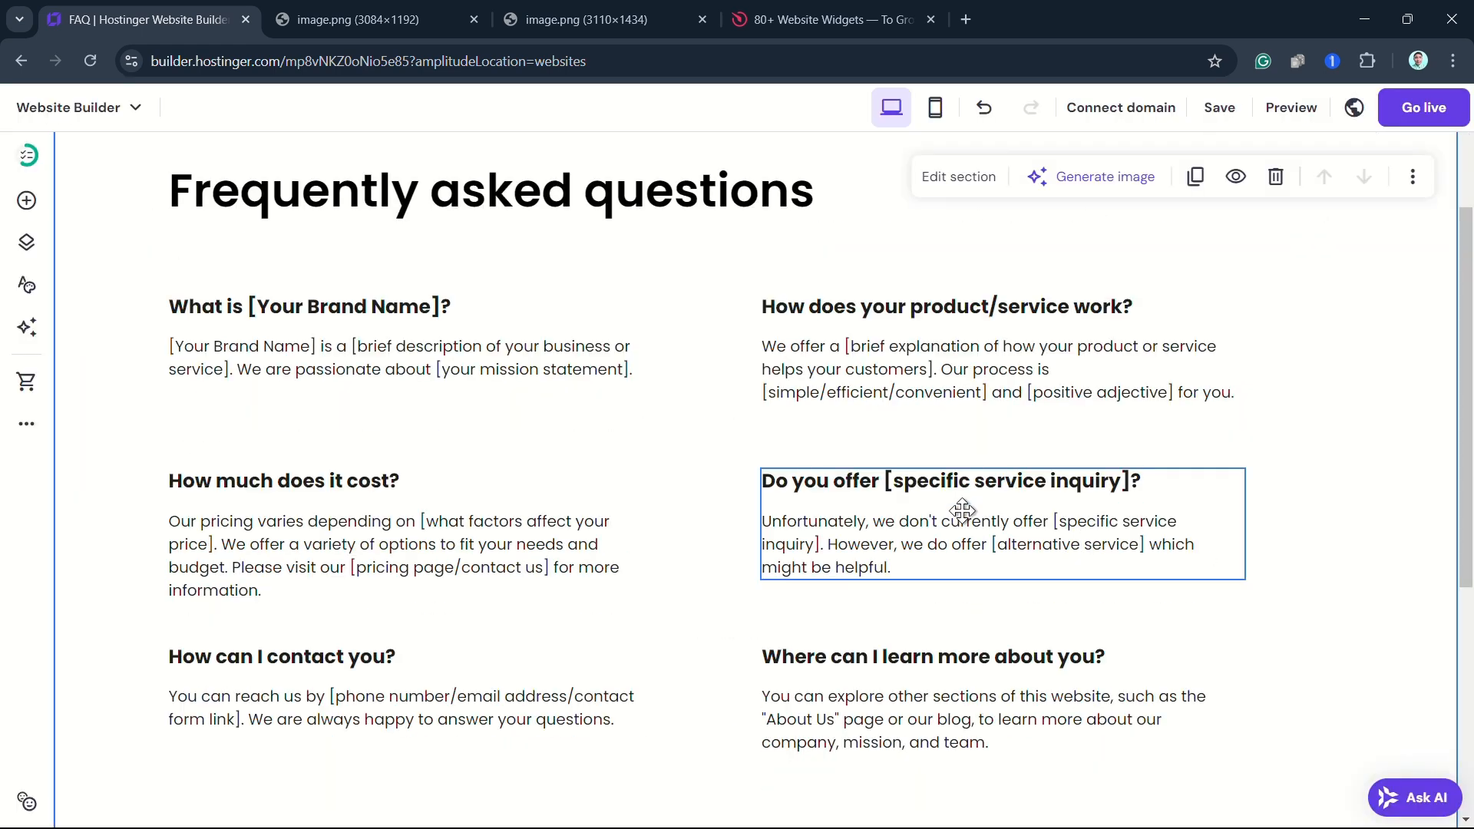
# Lower the FAQ section's Row height from 24 to 8 in its Layout settings
pyautogui.click(957, 177)
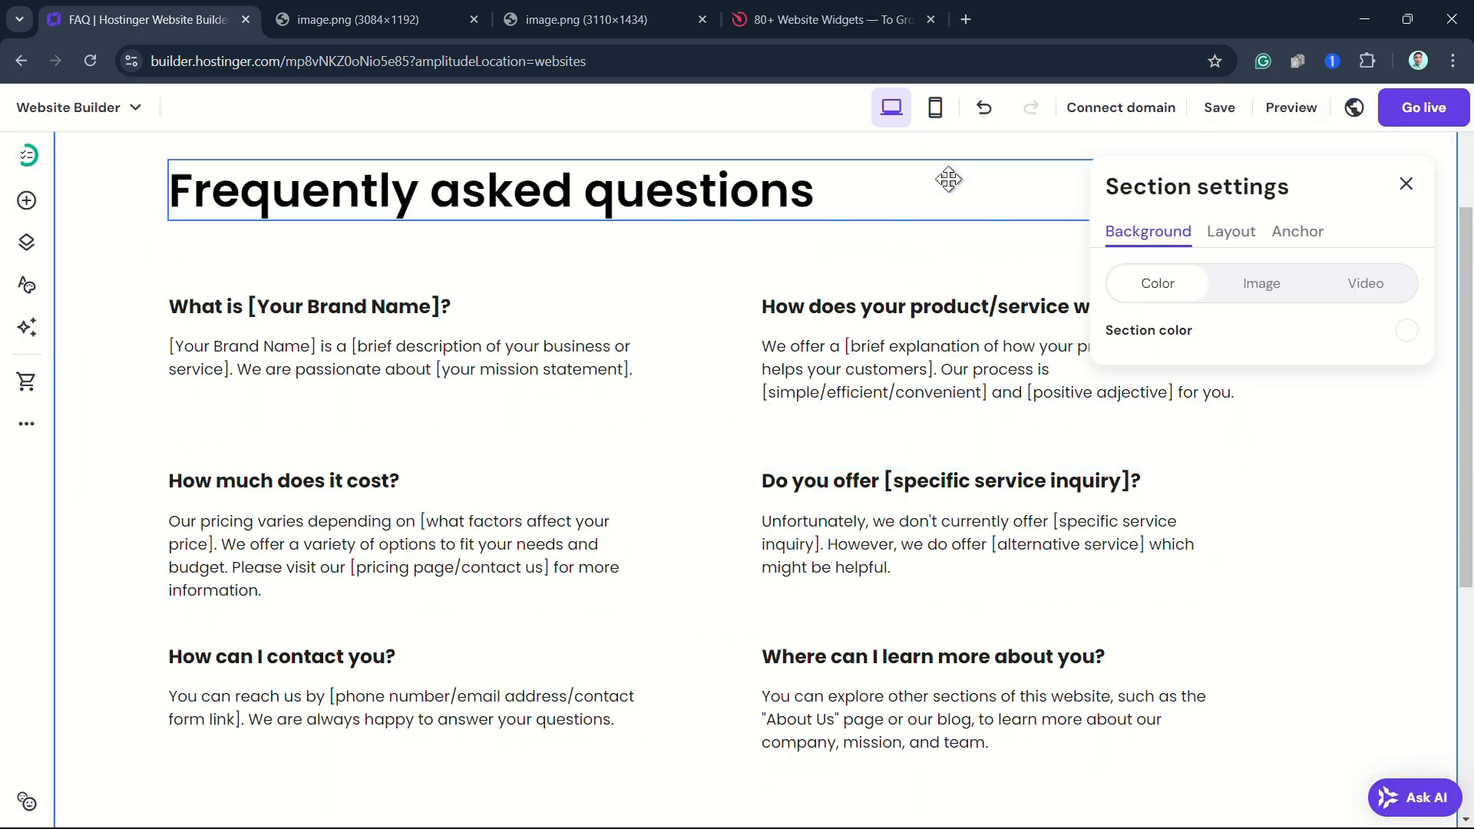
pyautogui.click(1231, 230)
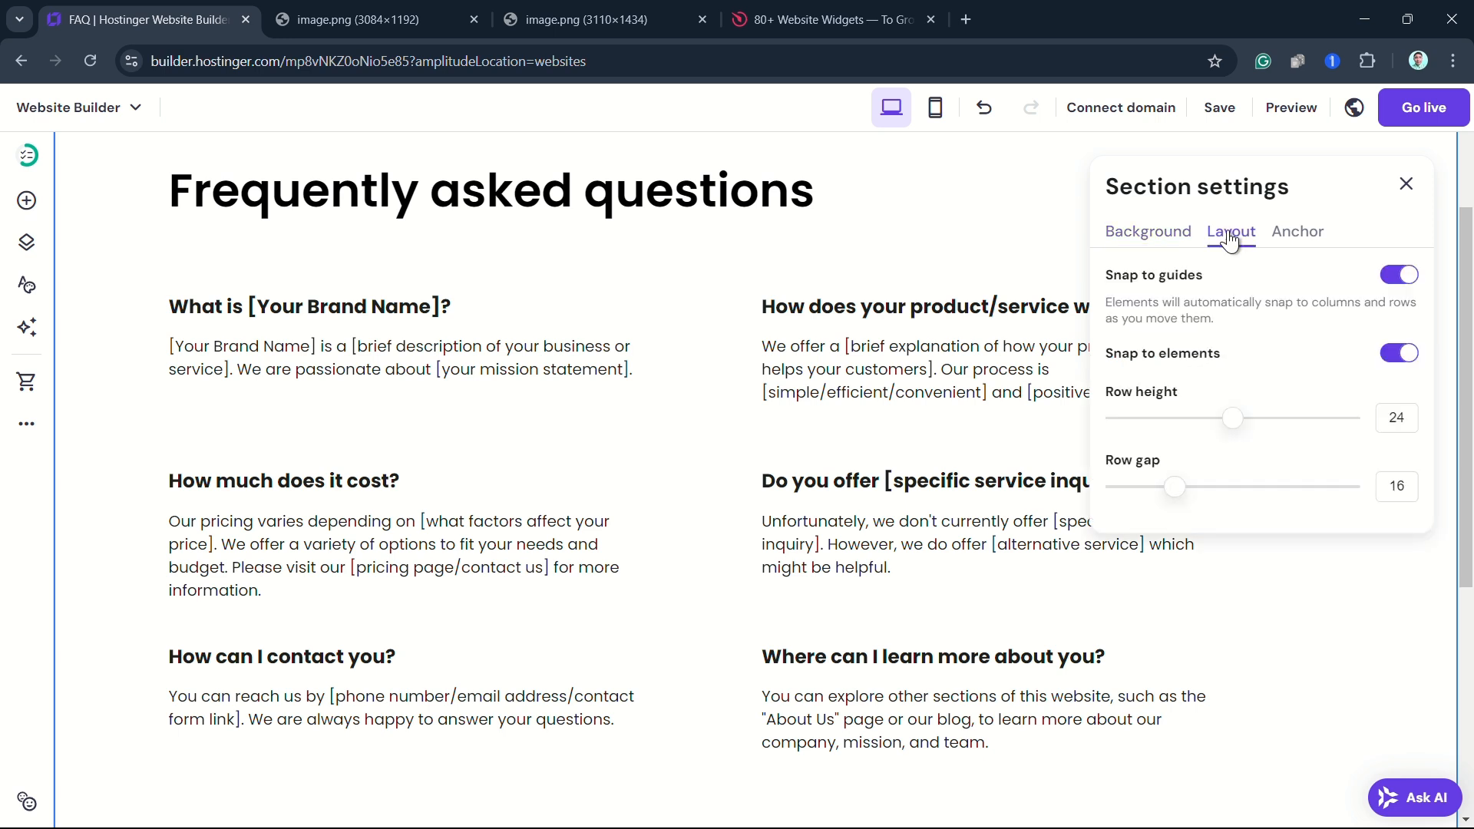
pyautogui.click(1297, 230)
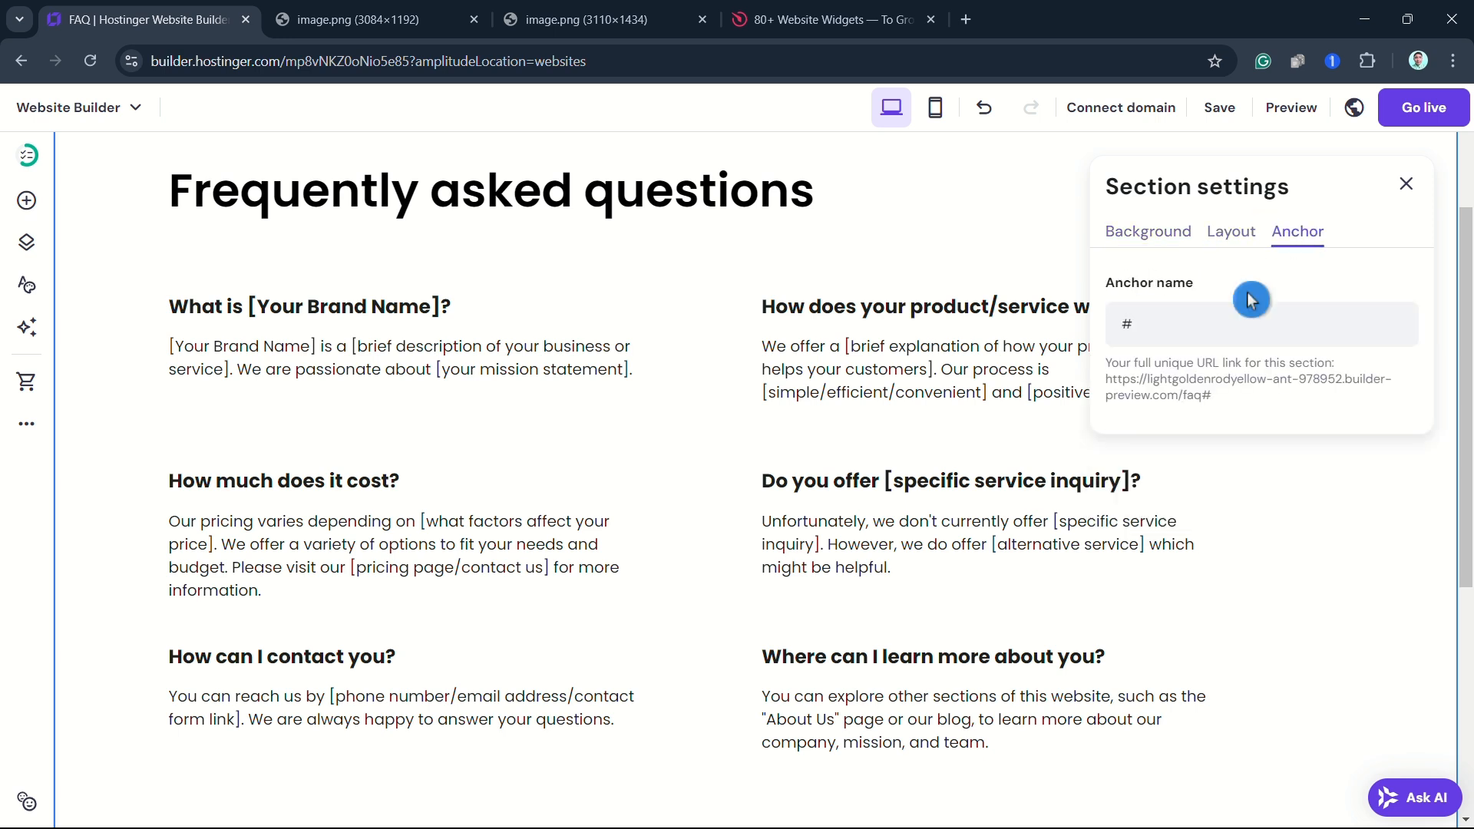
pyautogui.click(1231, 231)
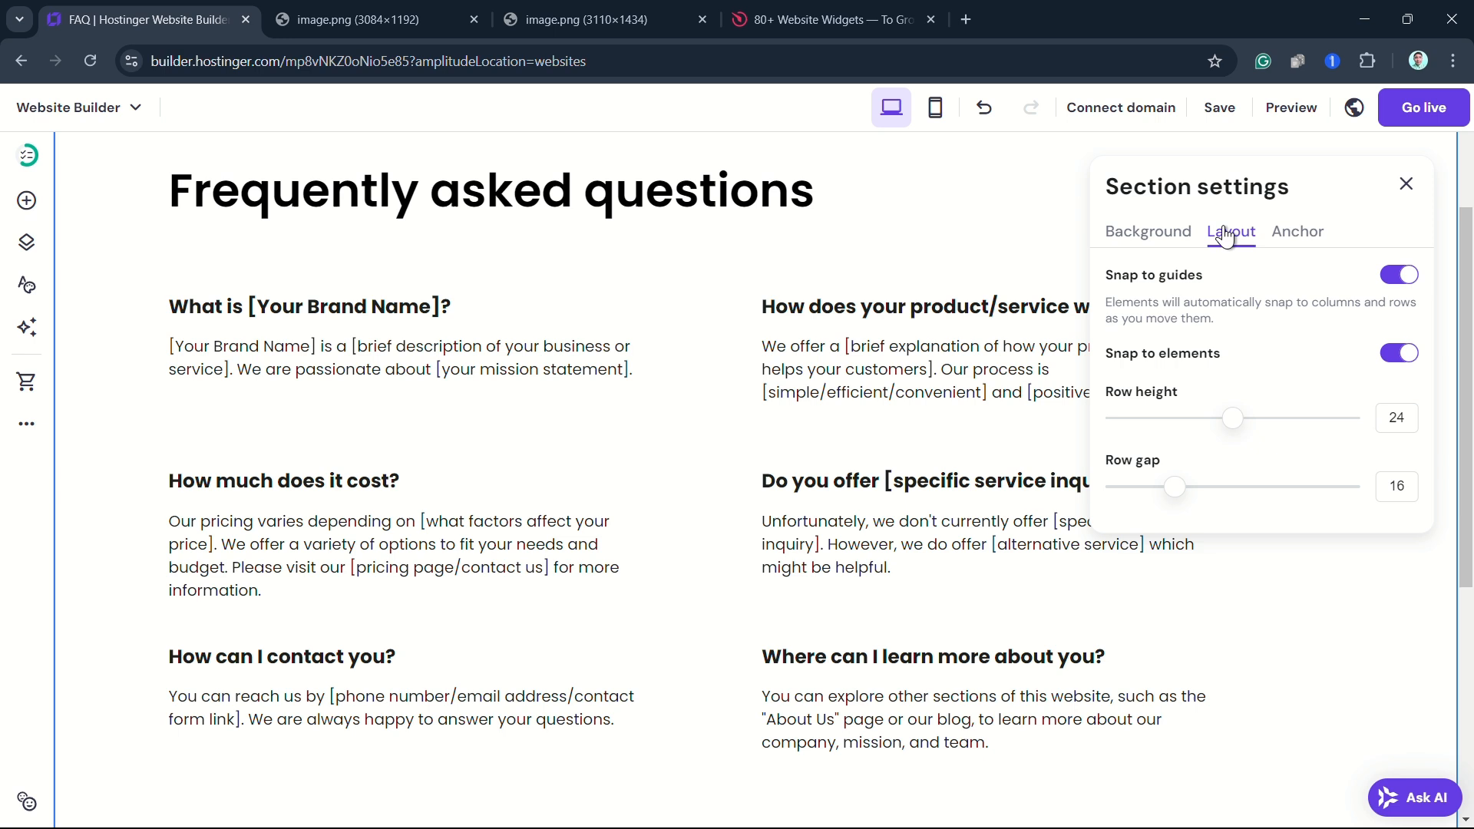
pyautogui.moveTo(1139, 227)
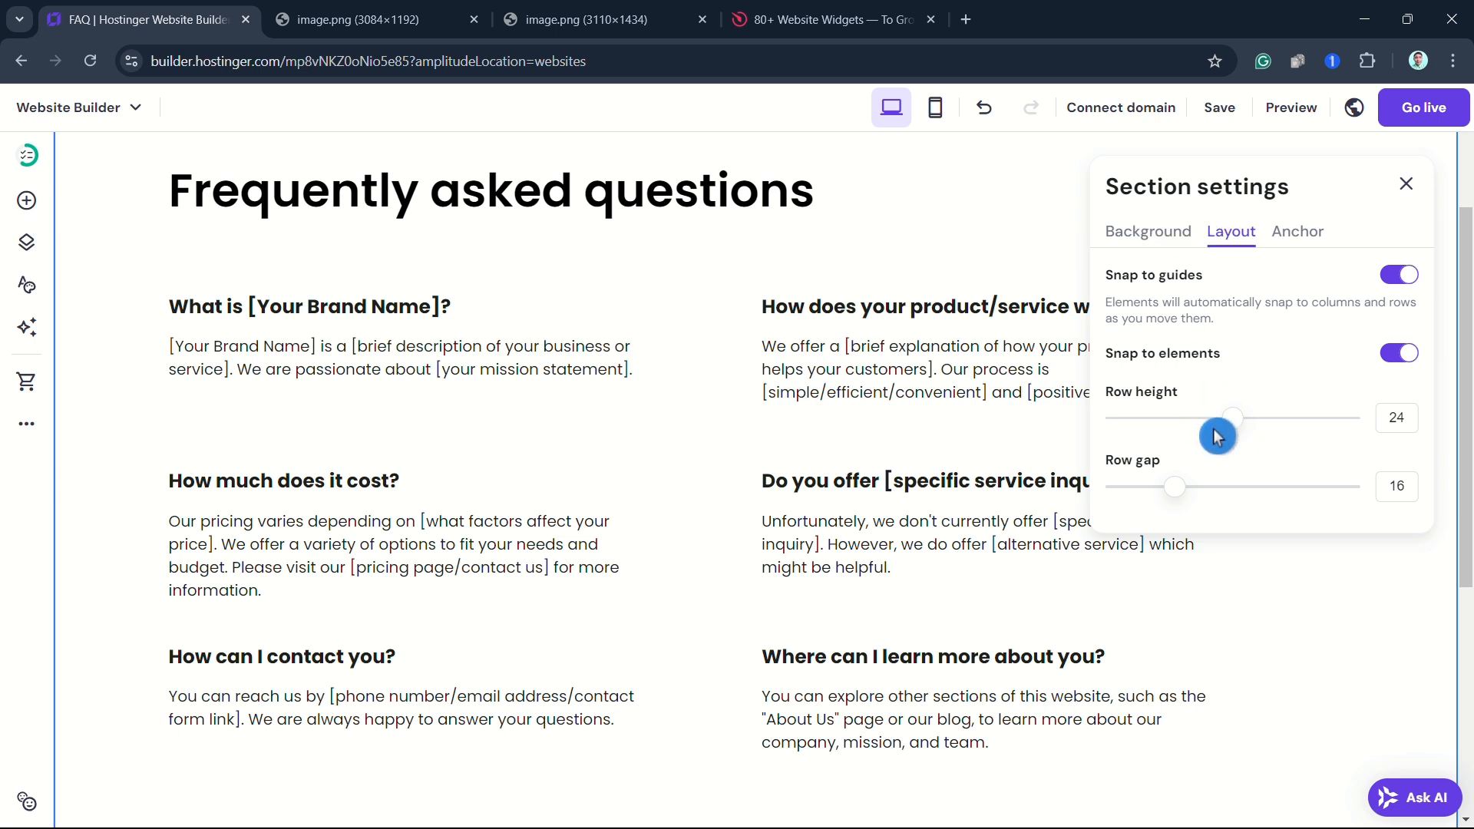
pyautogui.moveTo(1233, 417); pyautogui.dragTo(1114, 417)
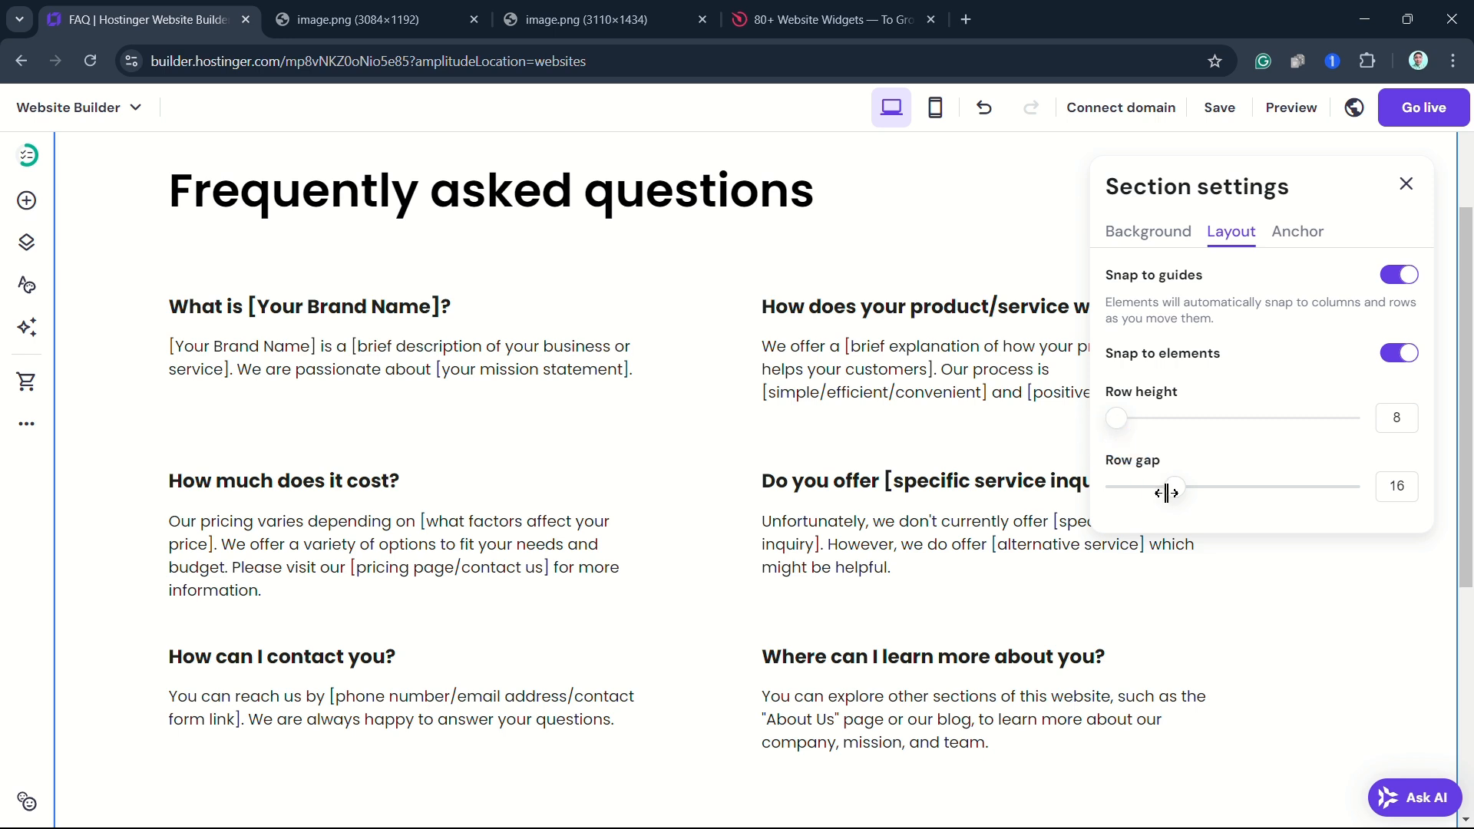
pyautogui.click(1149, 230)
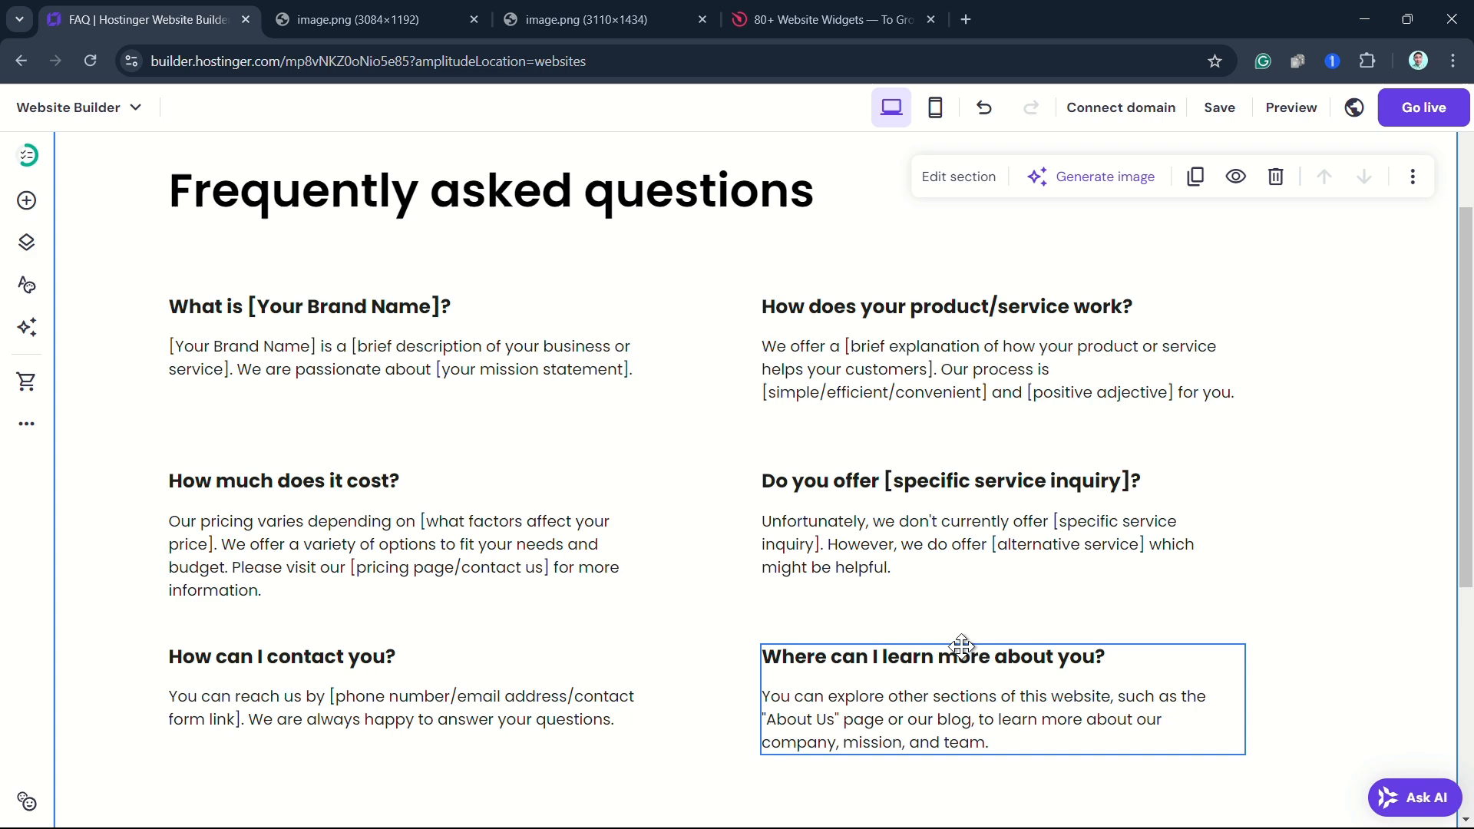
pyautogui.moveTo(1323, 176)
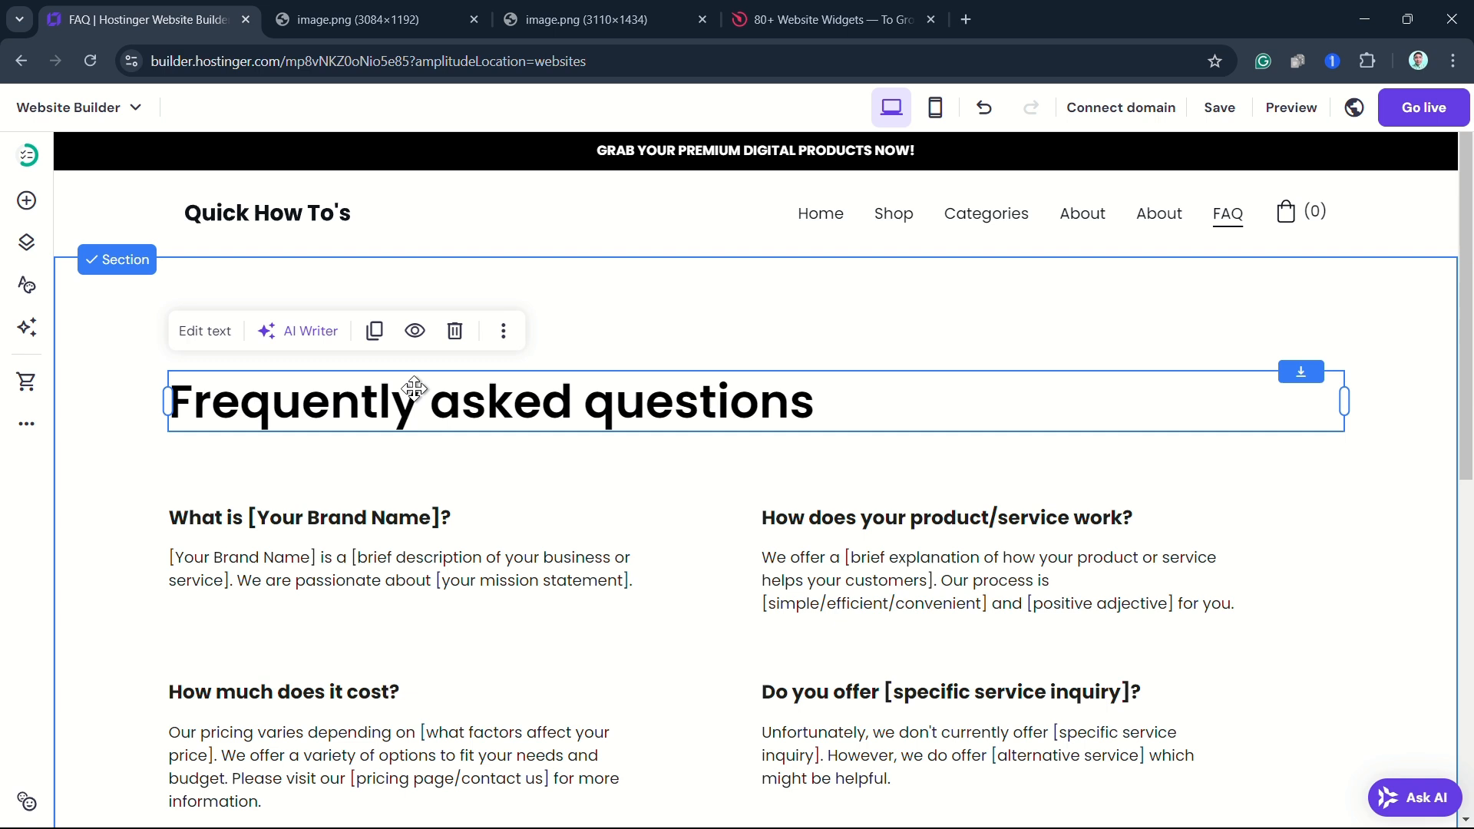
pyautogui.moveTo(503, 331)
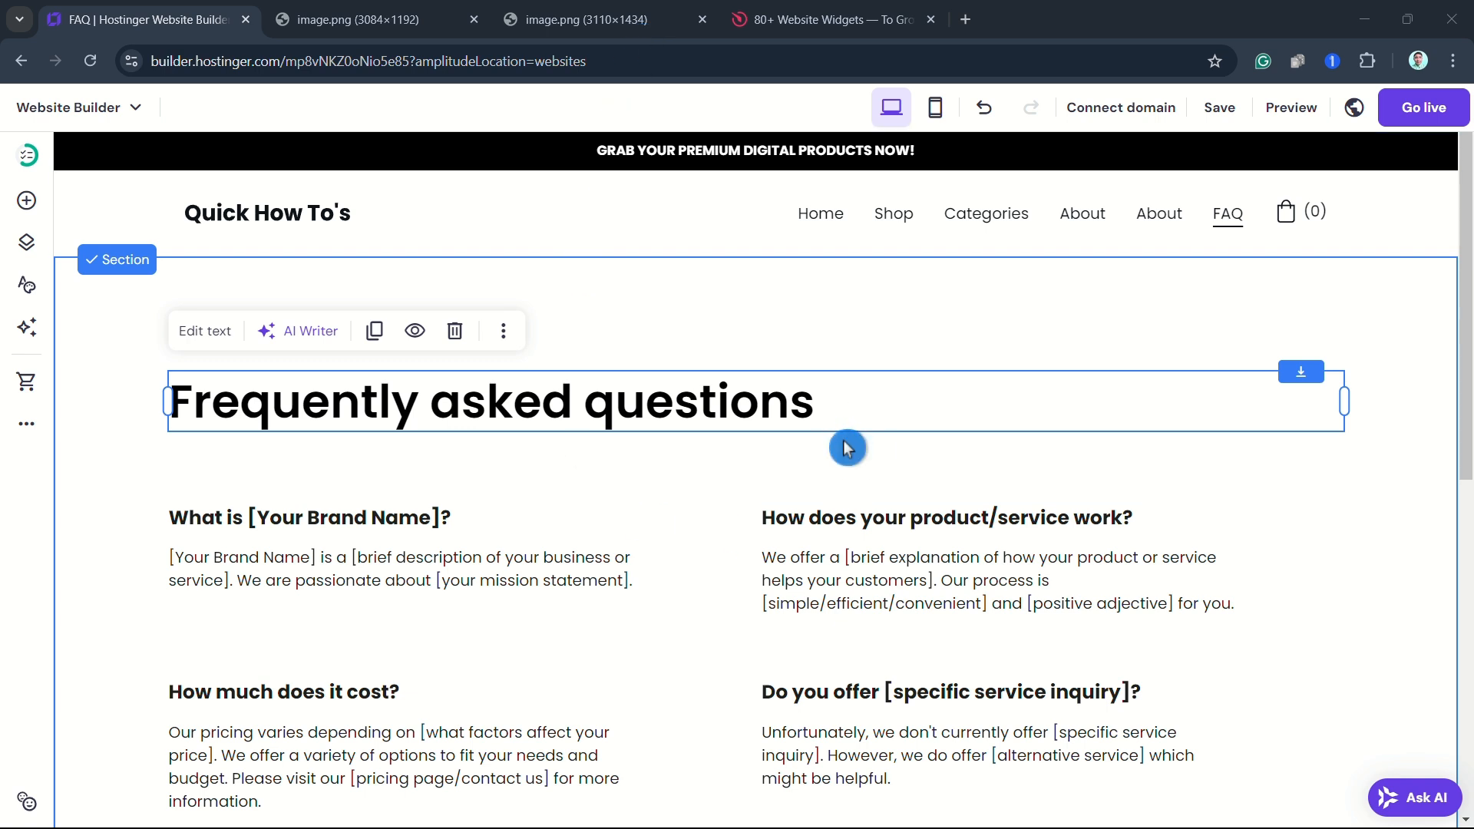
pyautogui.moveTo(854, 501)
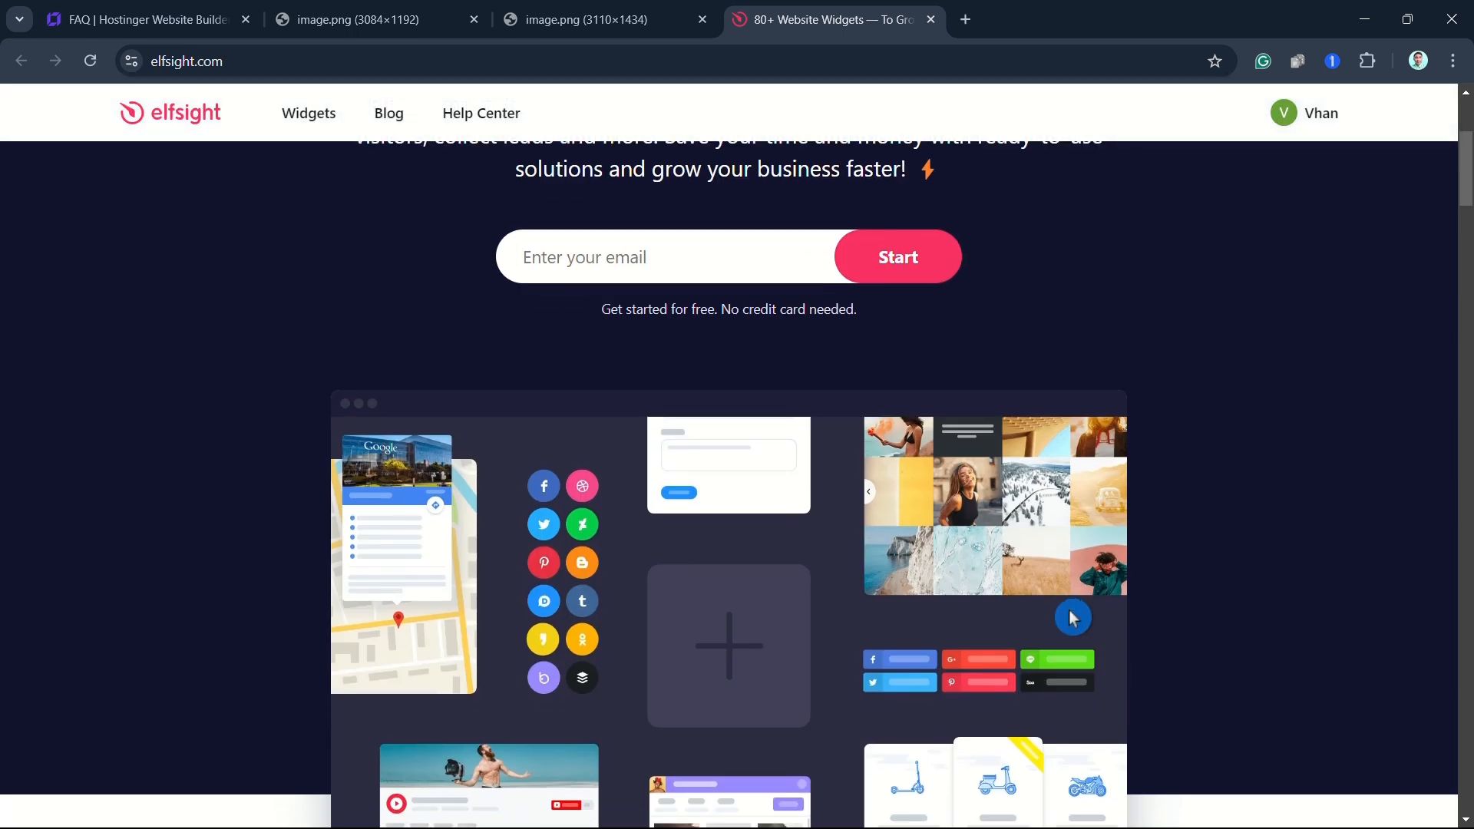
# Show Elfsight's FAQ widget template gallery with Search in FAQ and Accordion FAQ
pyautogui.scroll(-3)
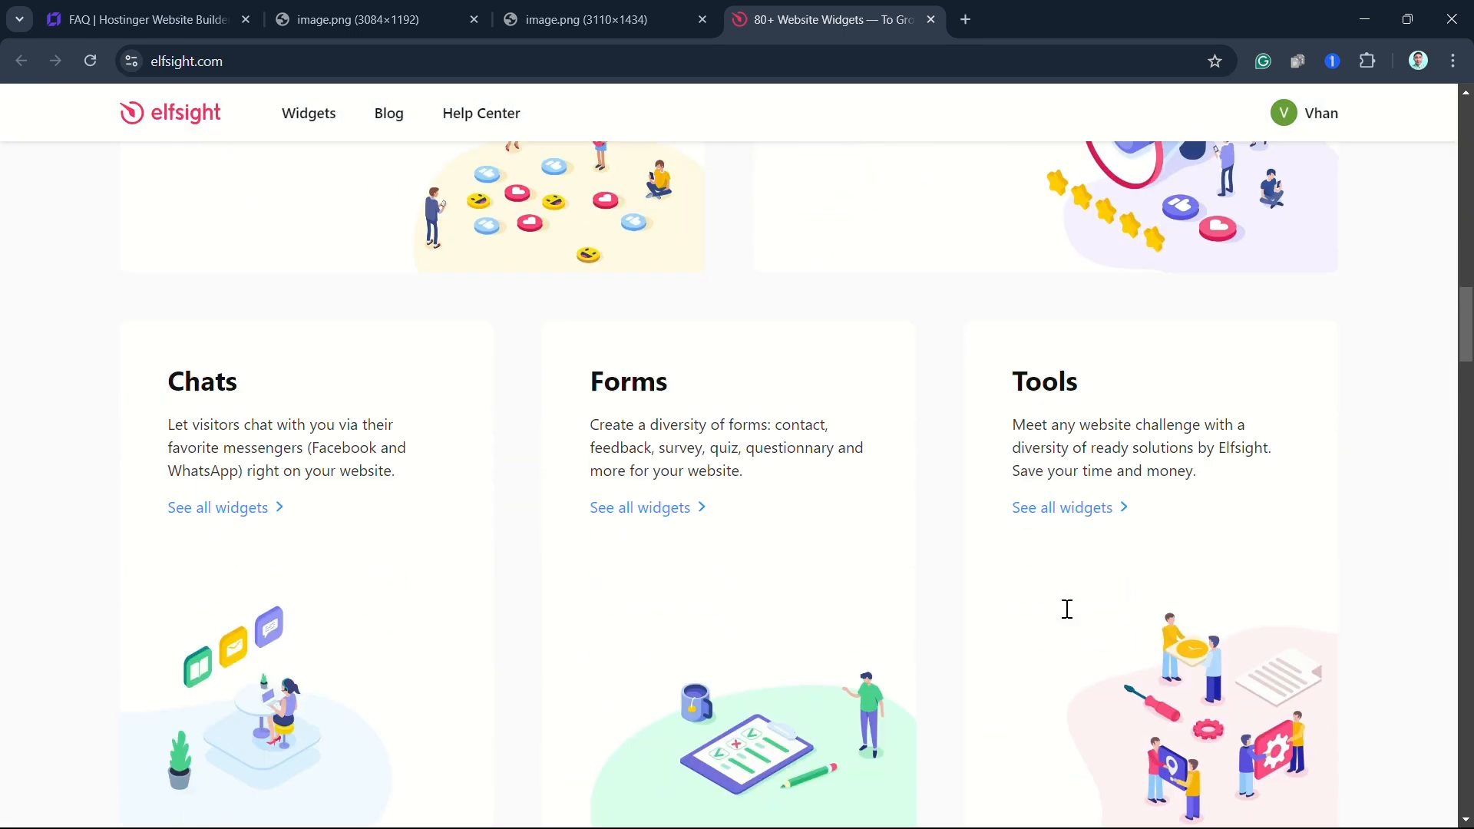
pyautogui.scroll(-3)
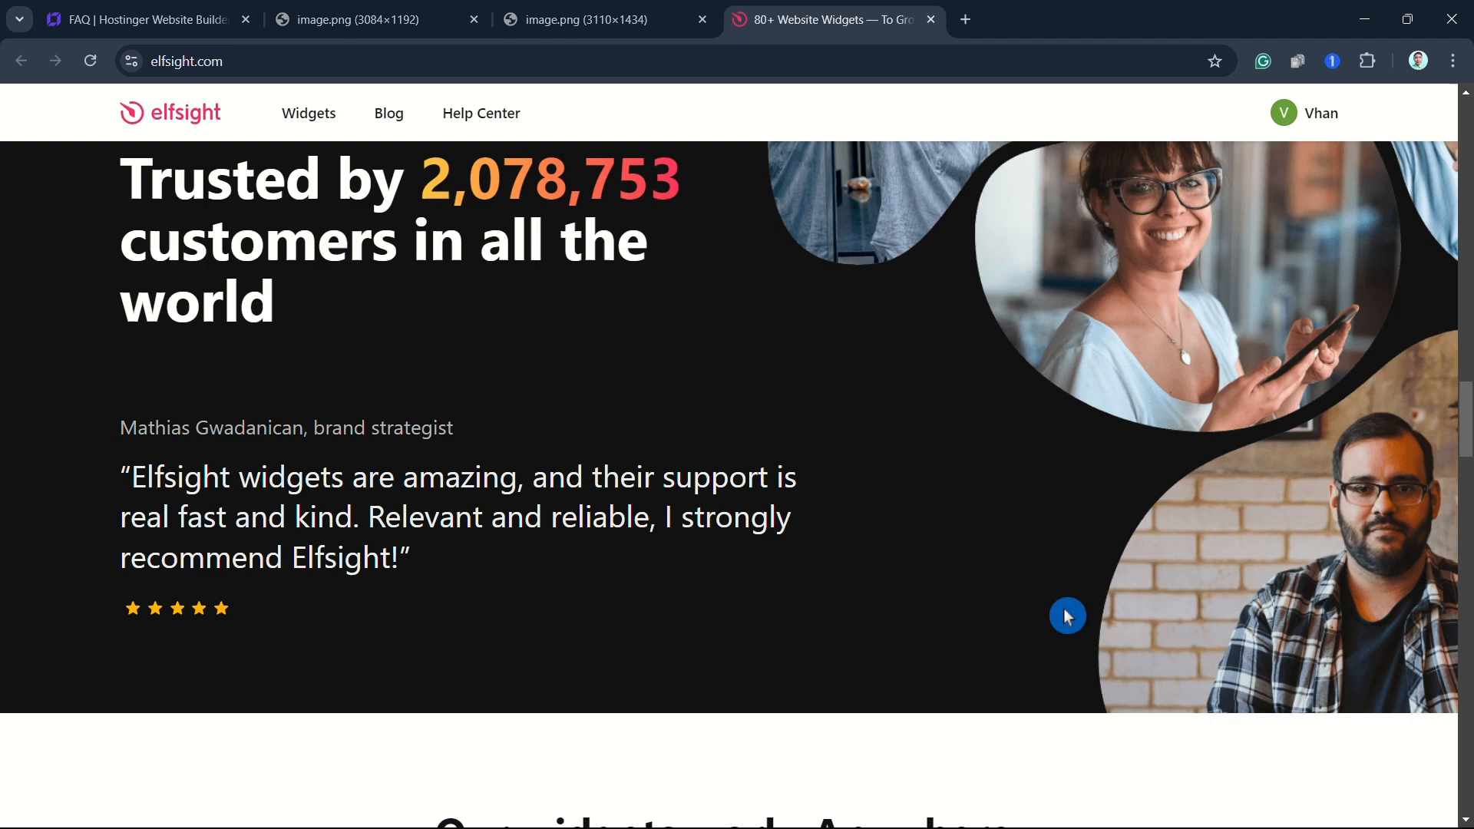
pyautogui.scroll(-3)
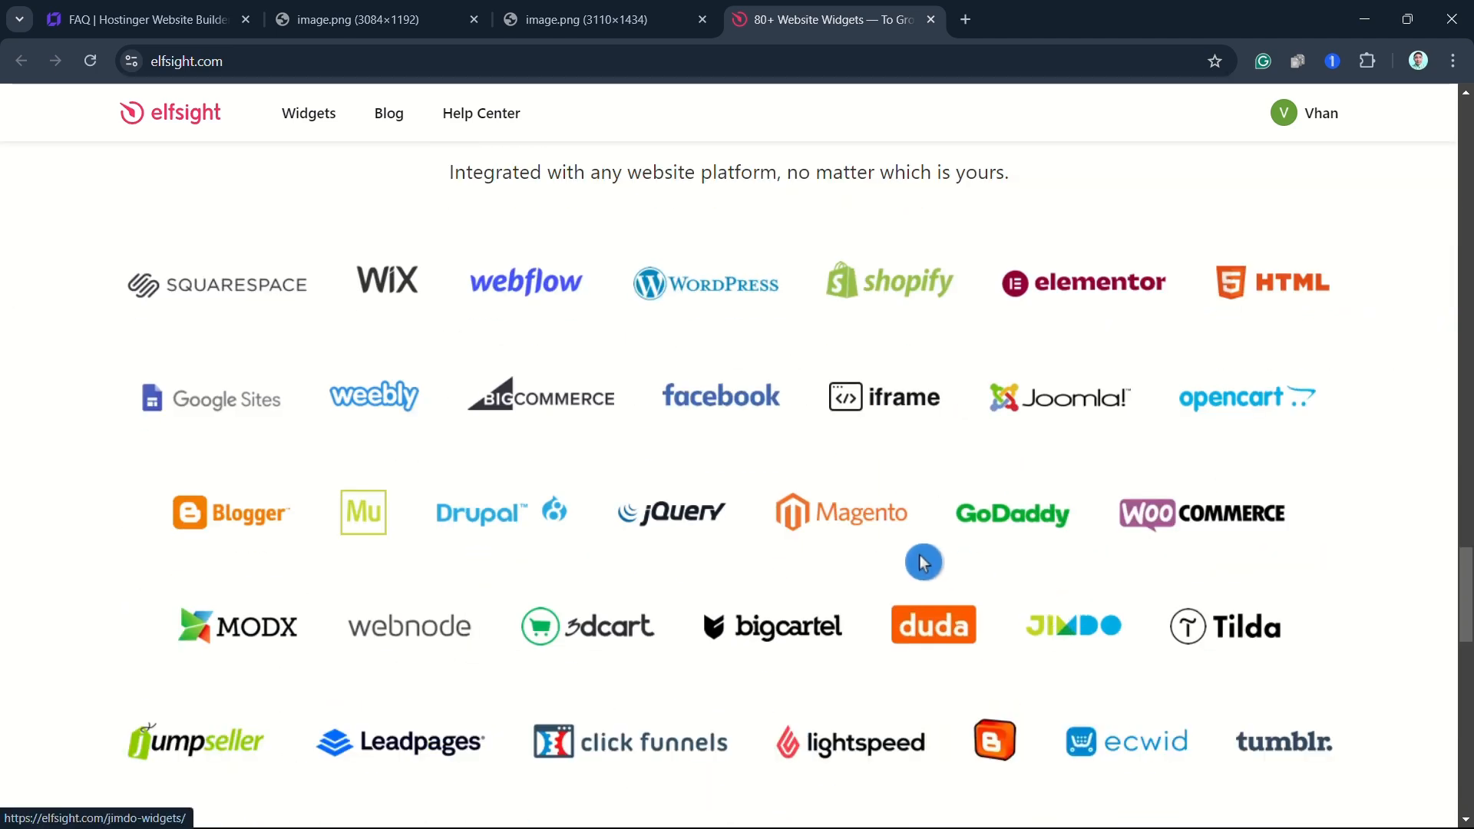
pyautogui.click(582, 20)
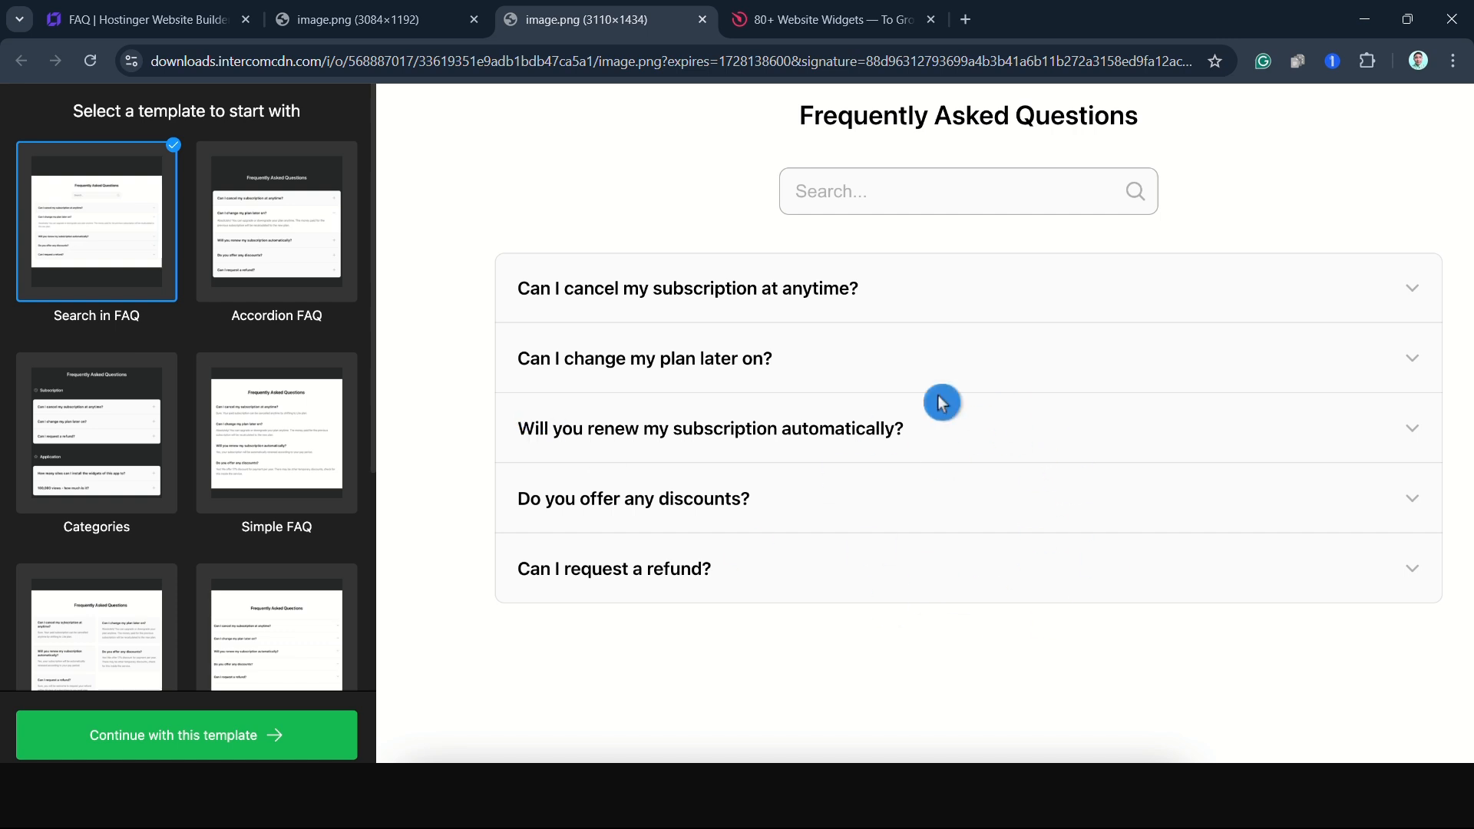
pyautogui.moveTo(1077, 543)
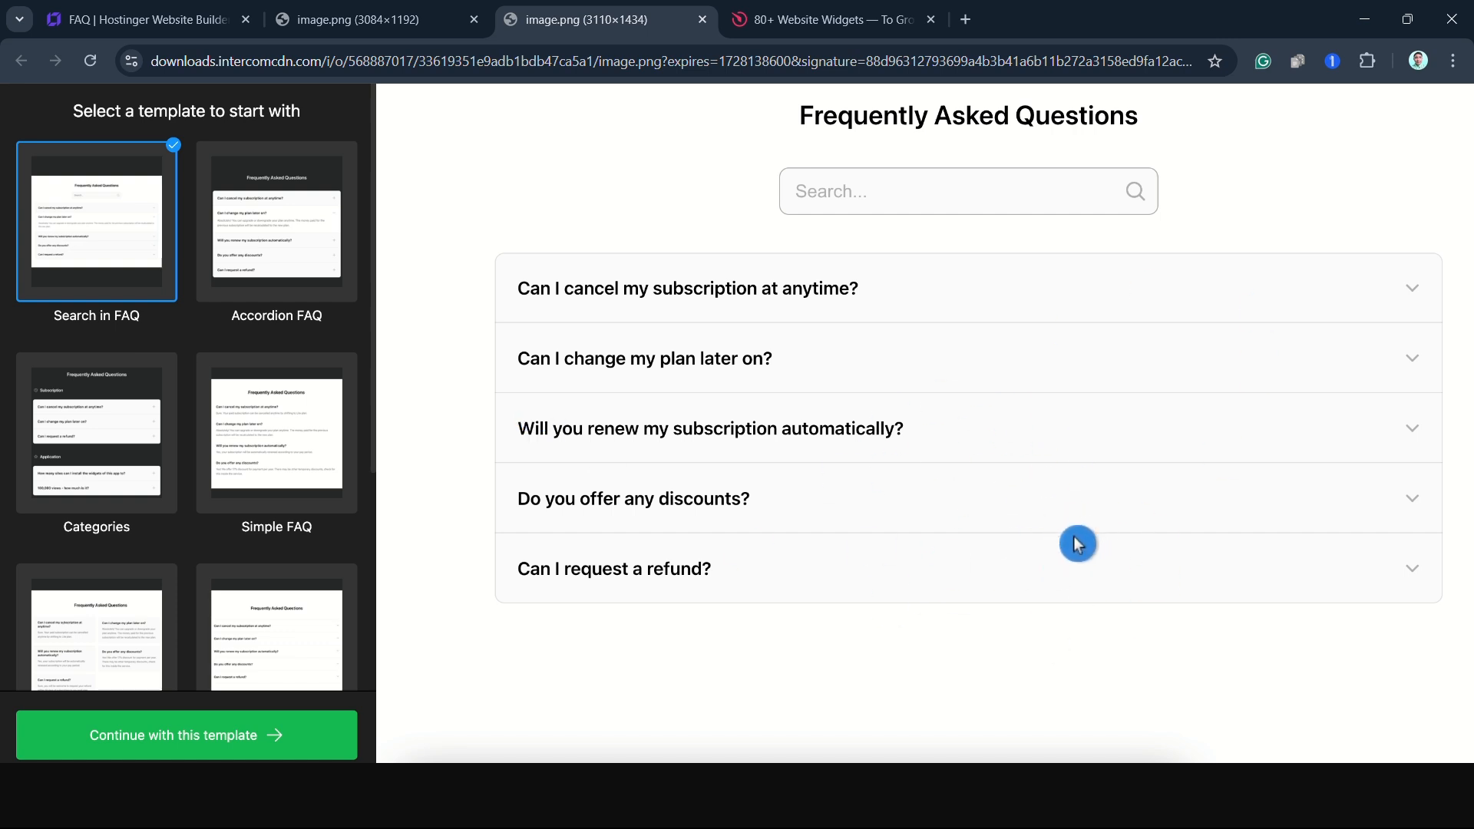
pyautogui.moveTo(988, 579)
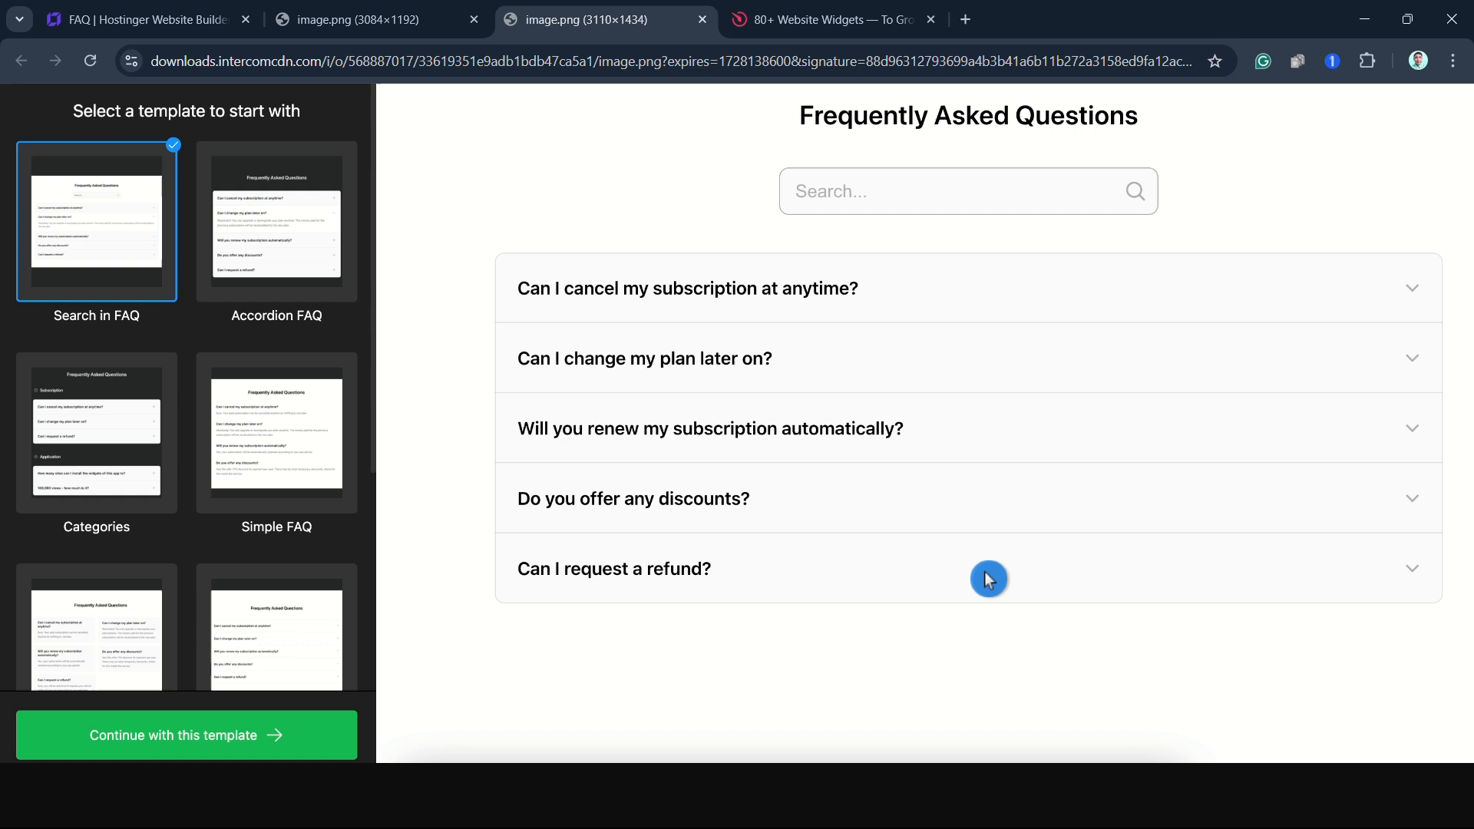
pyautogui.moveTo(980, 553)
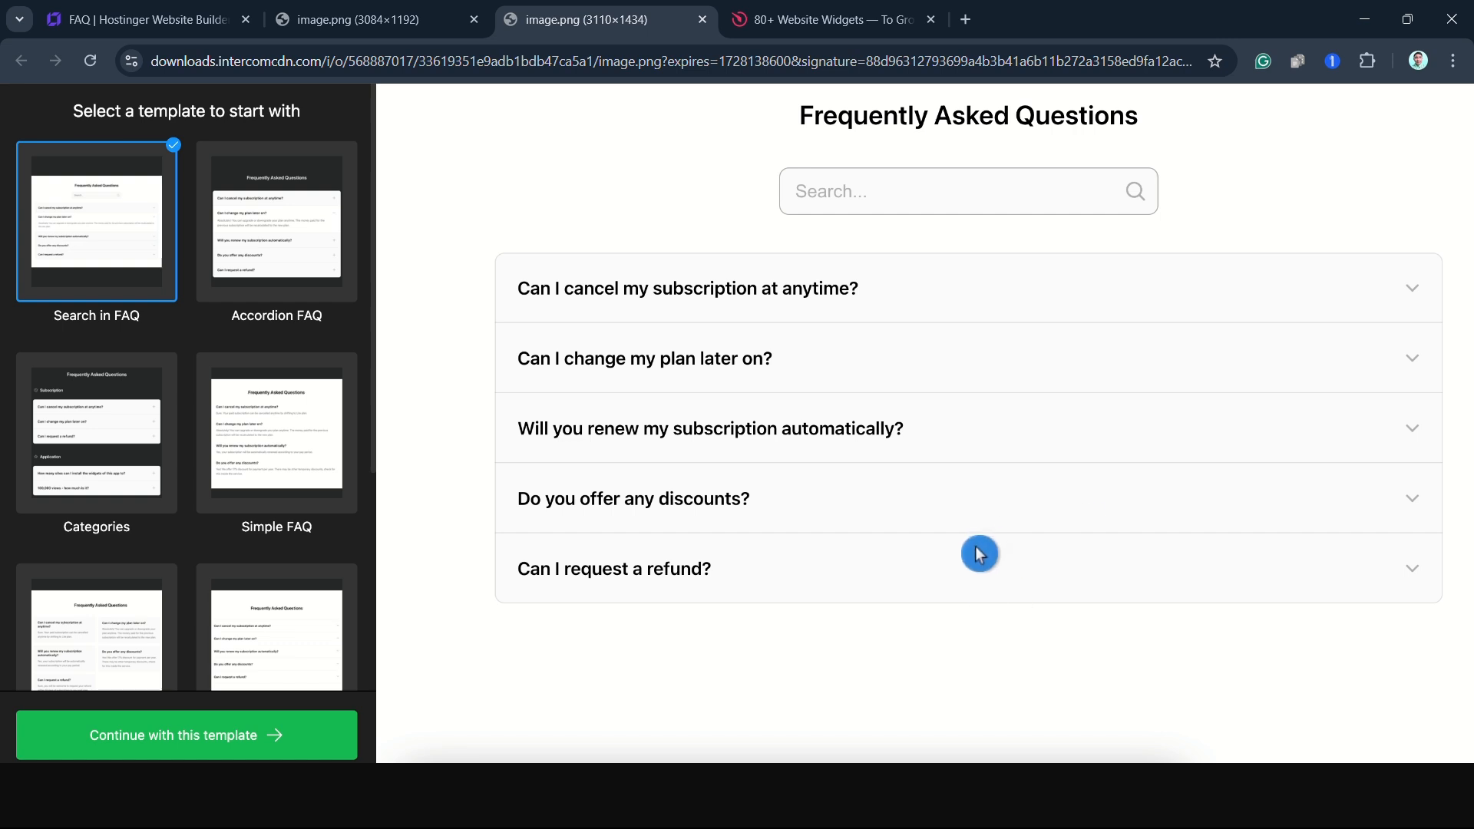
# Show the Elfsight dashboard listing the 'FAQ for my website' widget
pyautogui.click(359, 20)
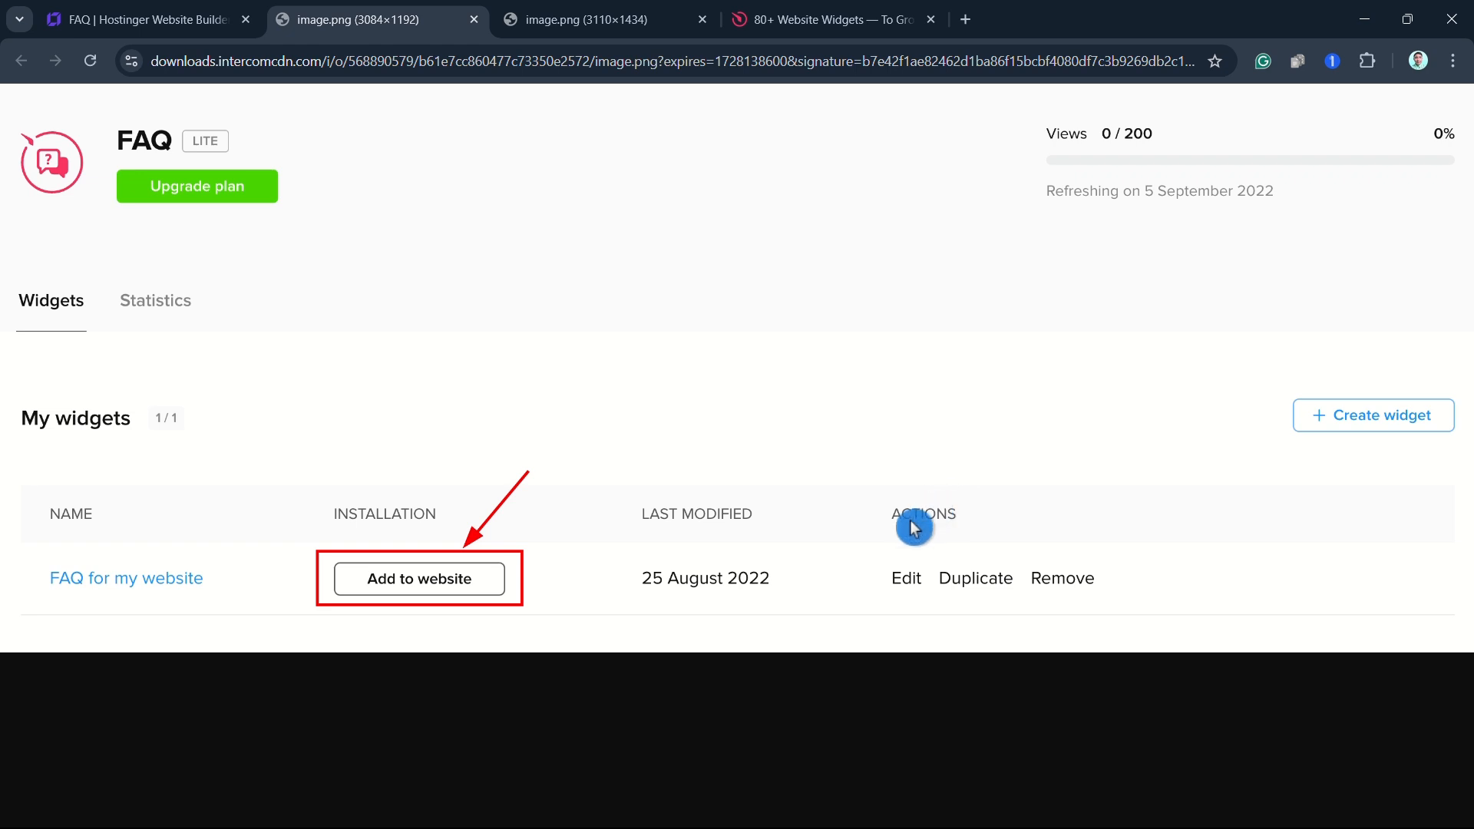
pyautogui.moveTo(902, 537)
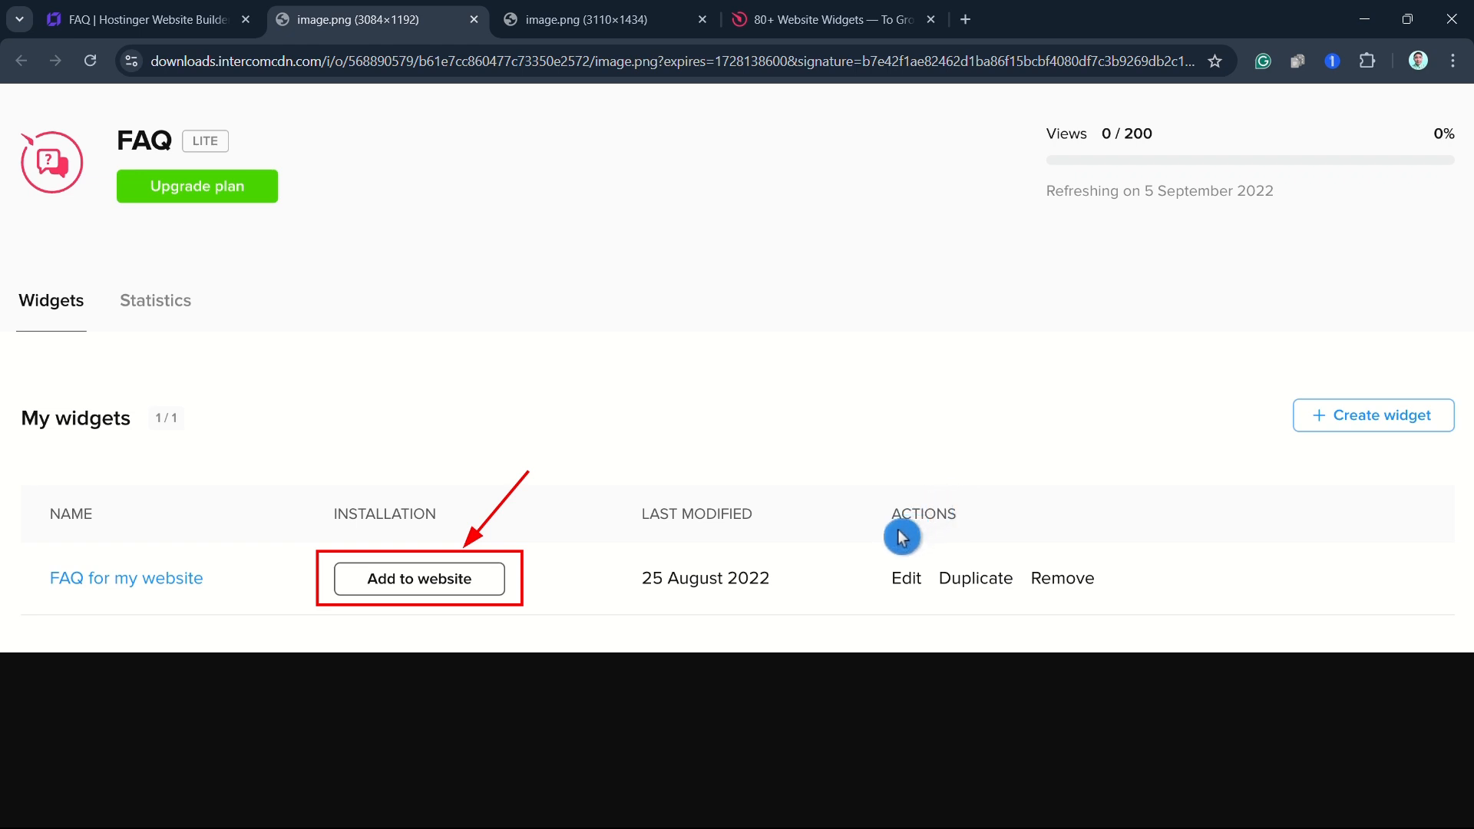
pyautogui.moveTo(491, 585)
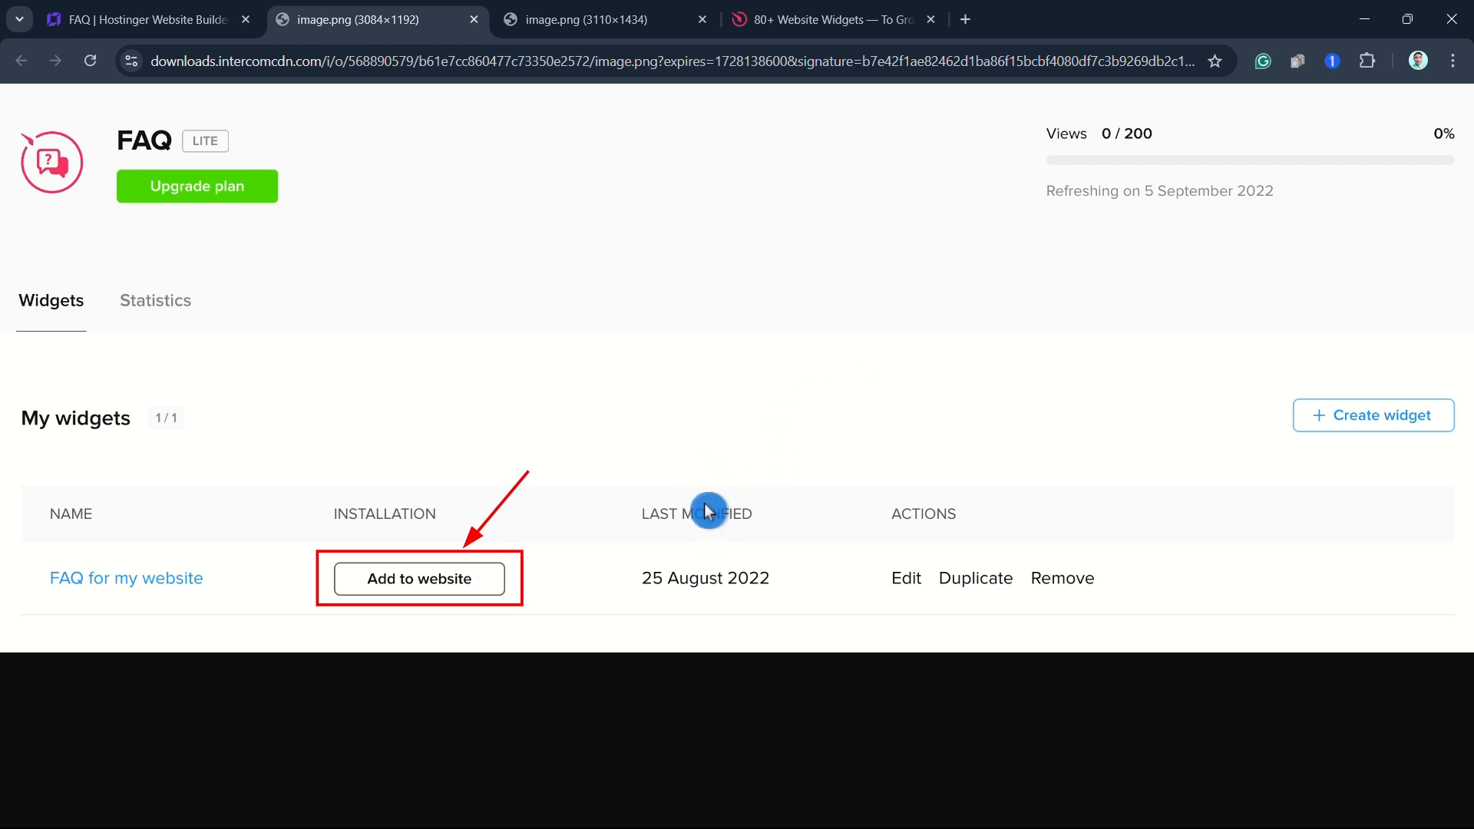
pyautogui.moveTo(702, 528)
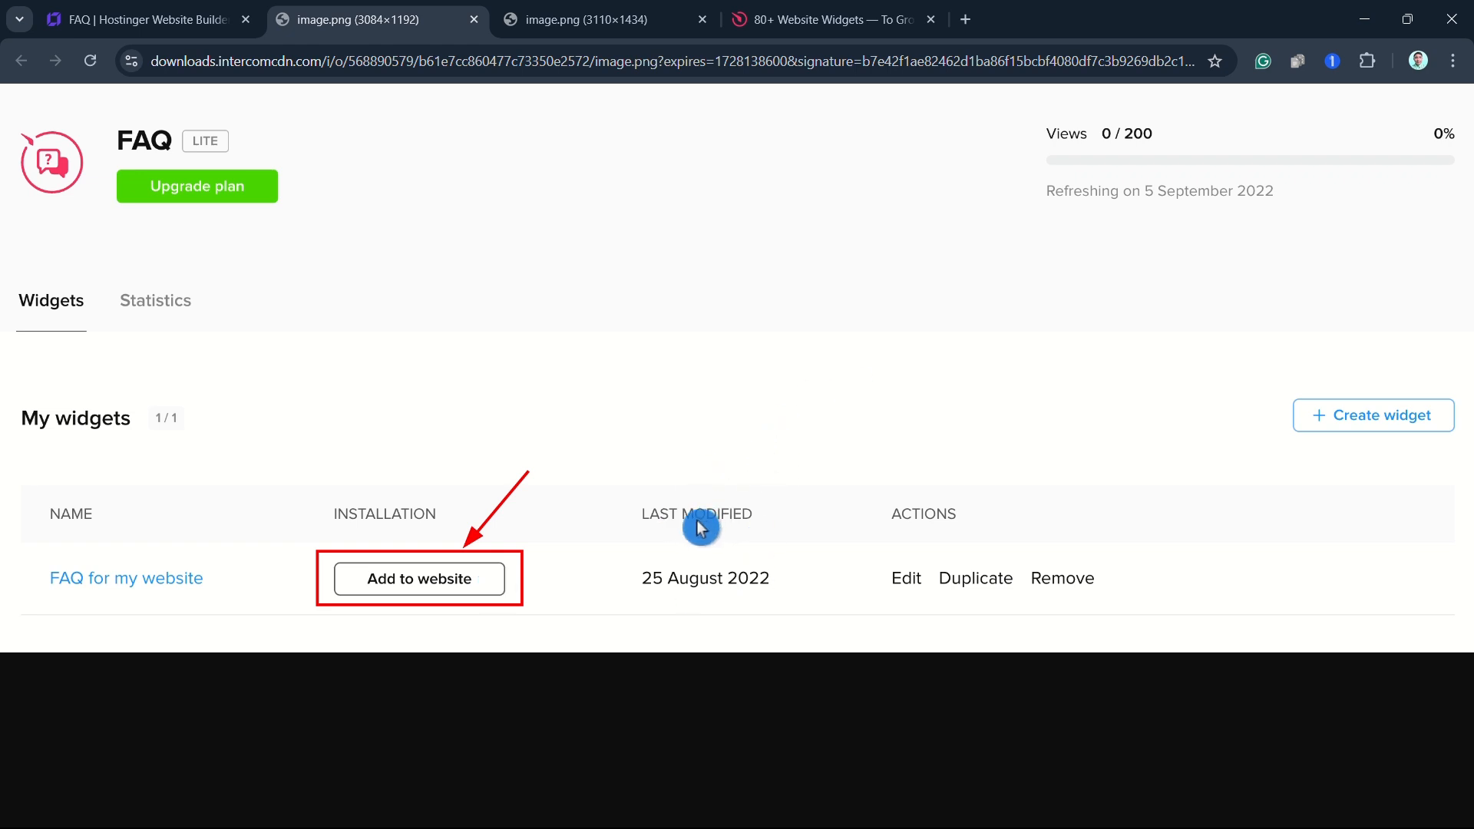
pyautogui.moveTo(248, 39)
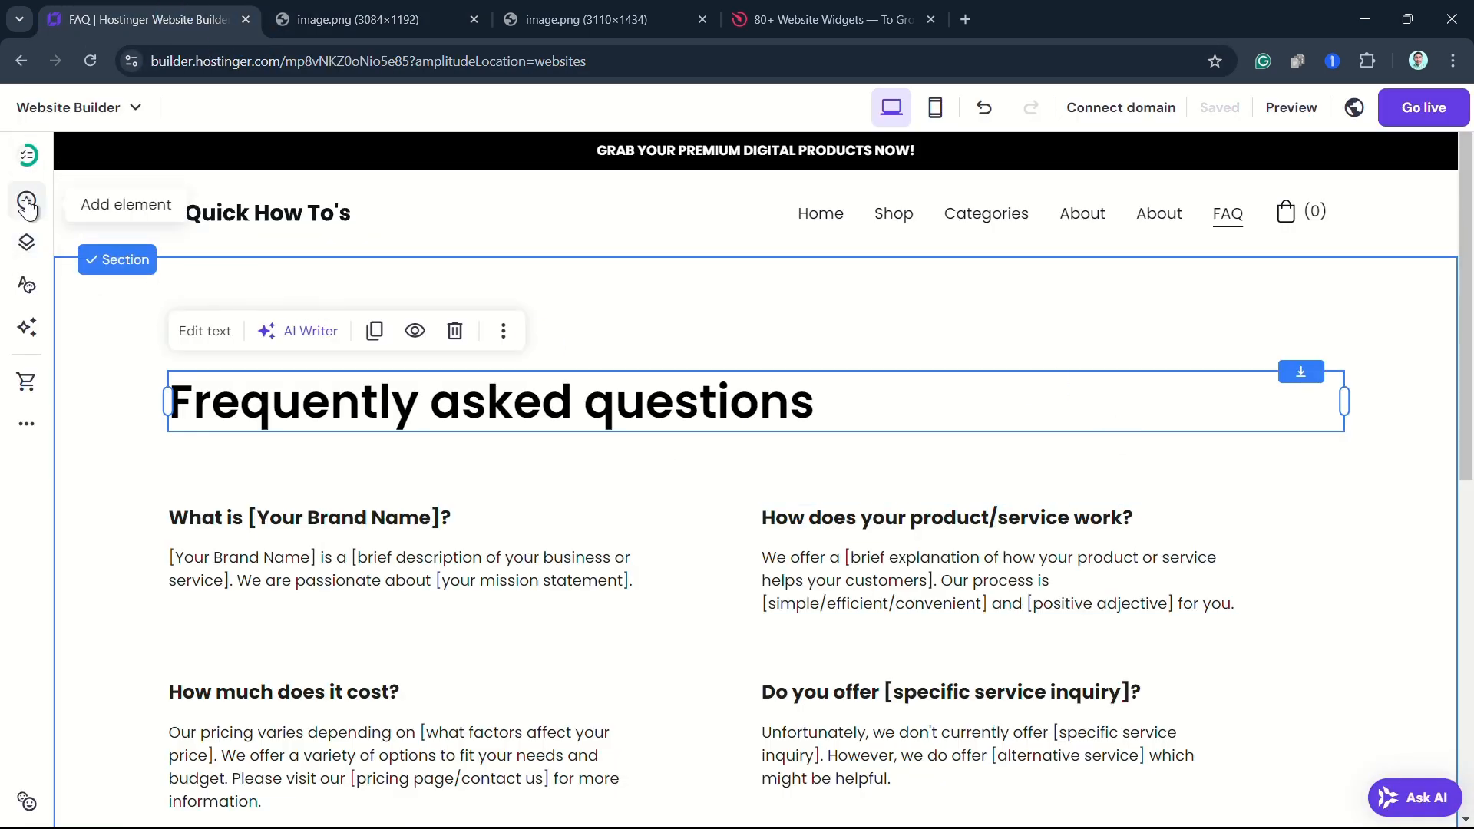
# Place an Embed code element above the FAQ heading and bring up its code entry
pyautogui.click(27, 200)
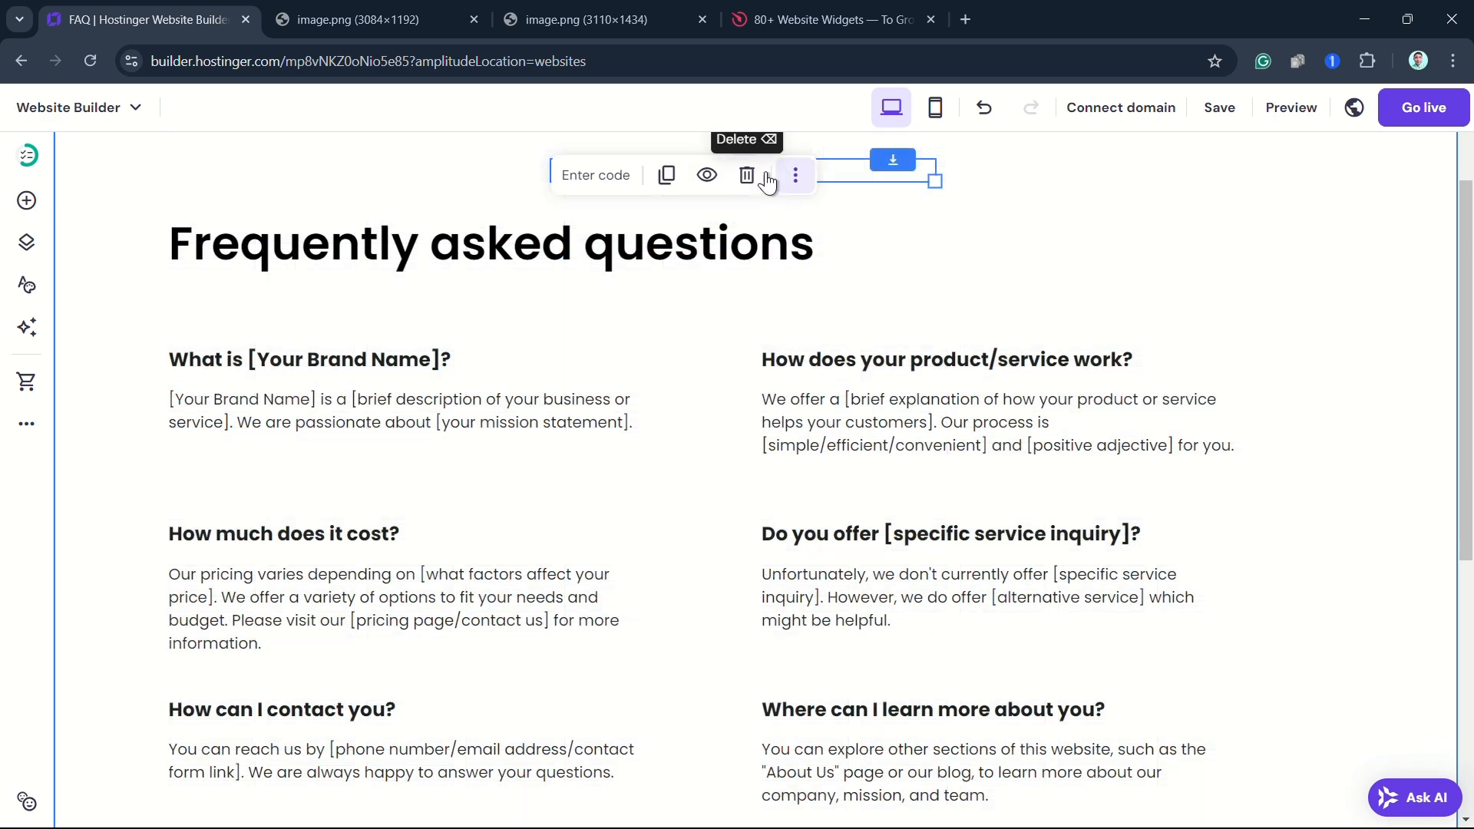
pyautogui.click(595, 174)
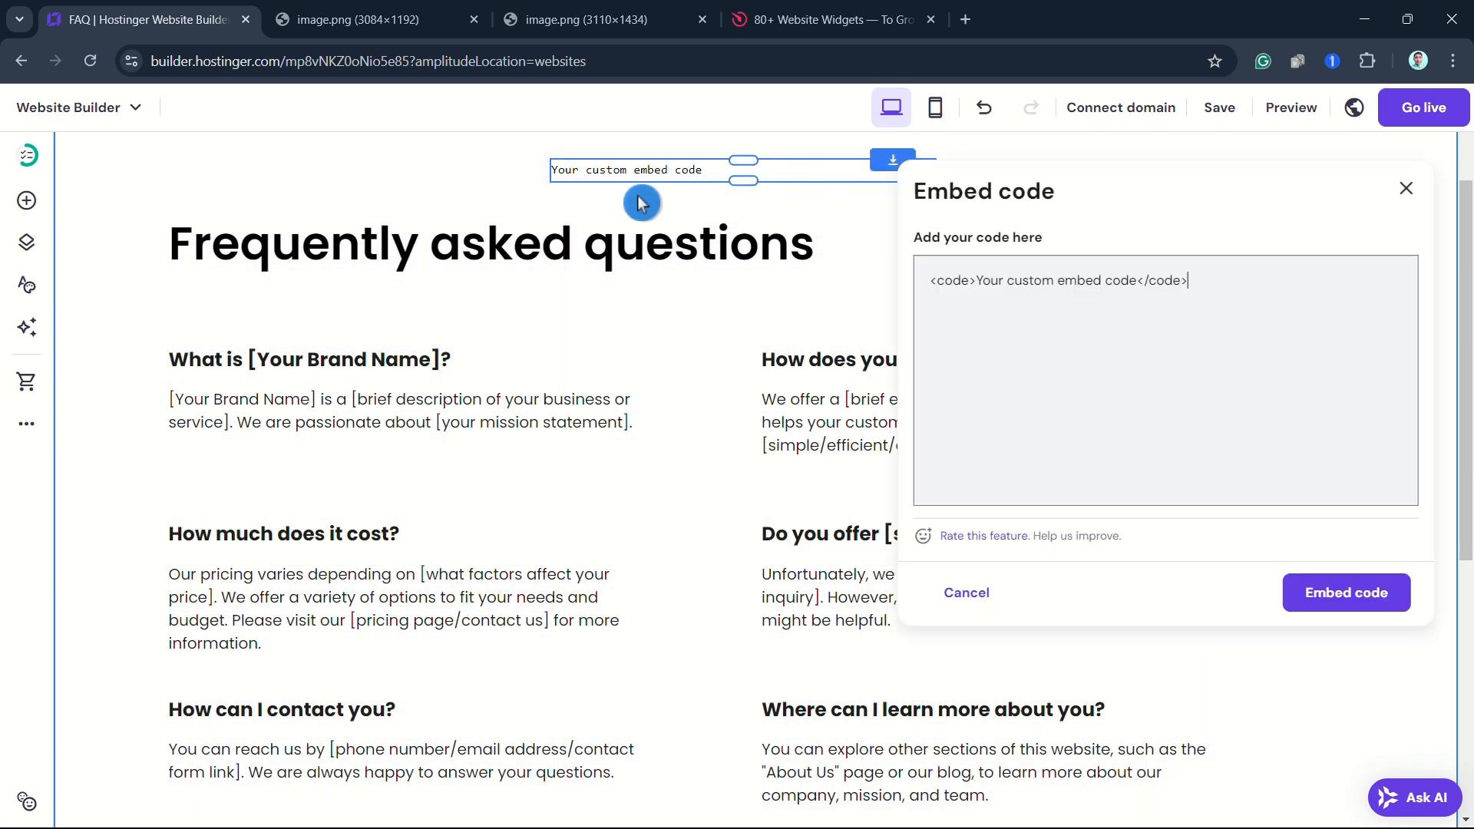
pyautogui.tripleClick(1058, 279)
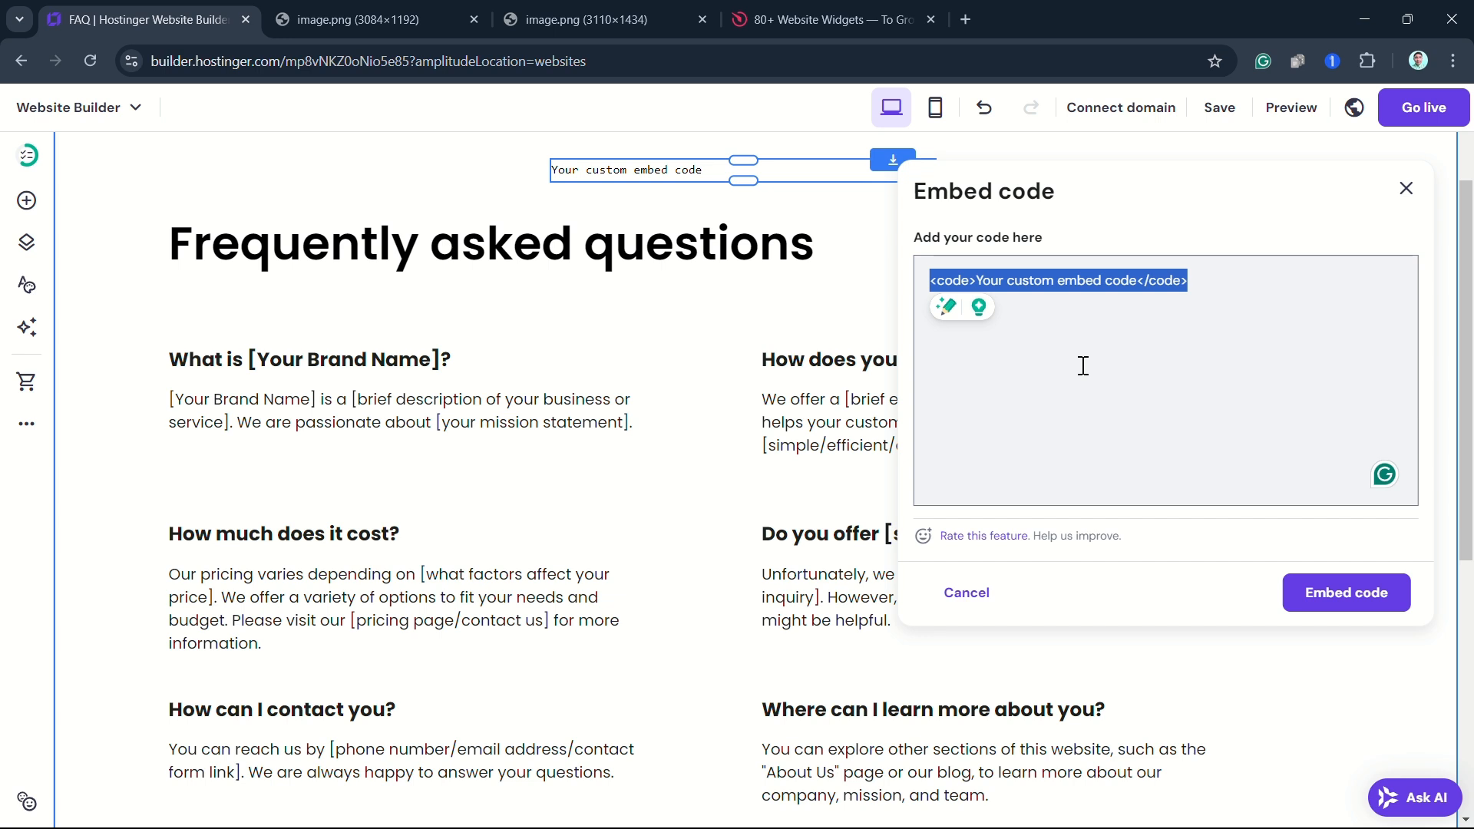
pyautogui.moveTo(752, 99)
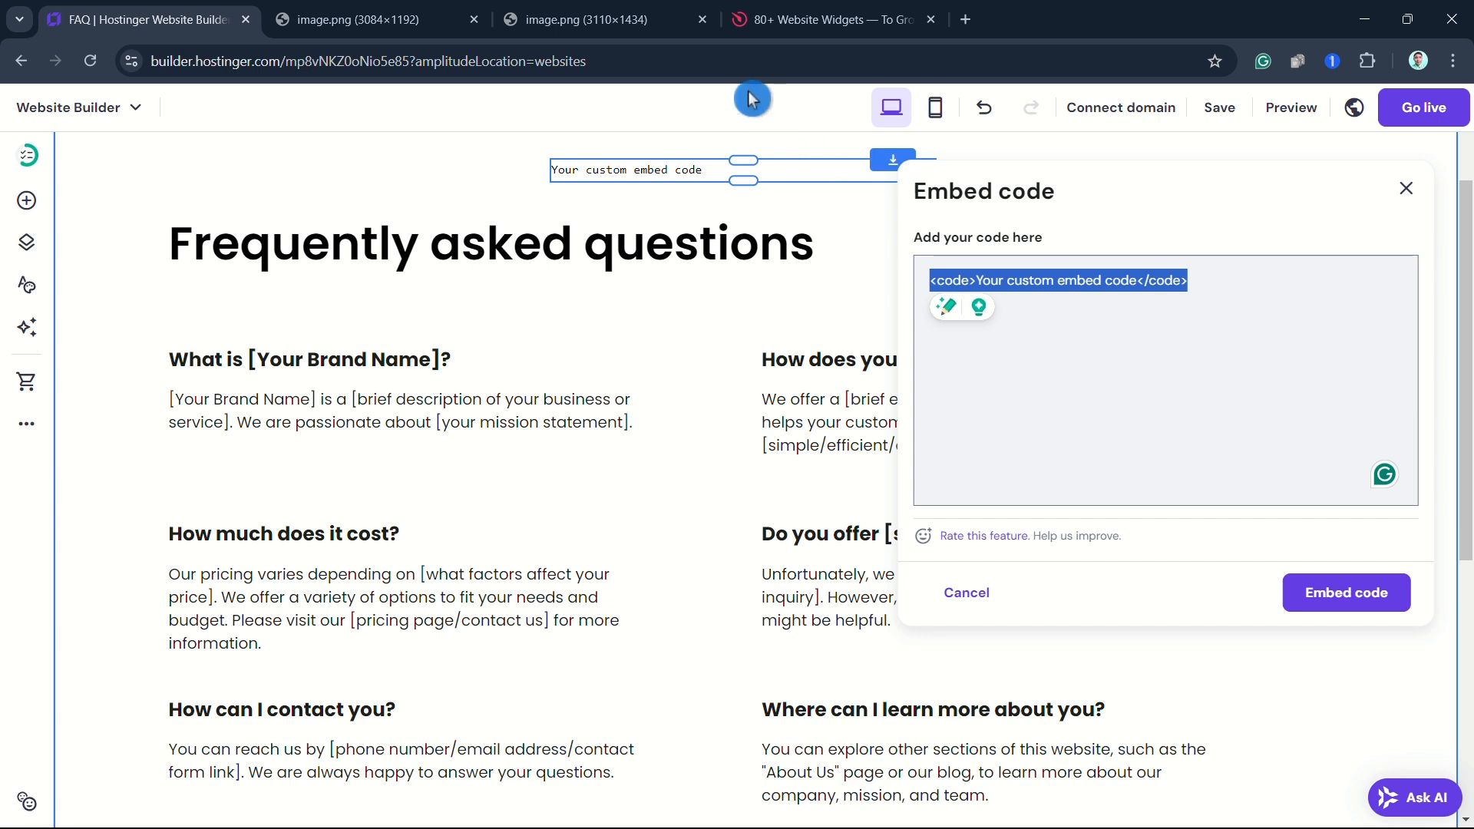